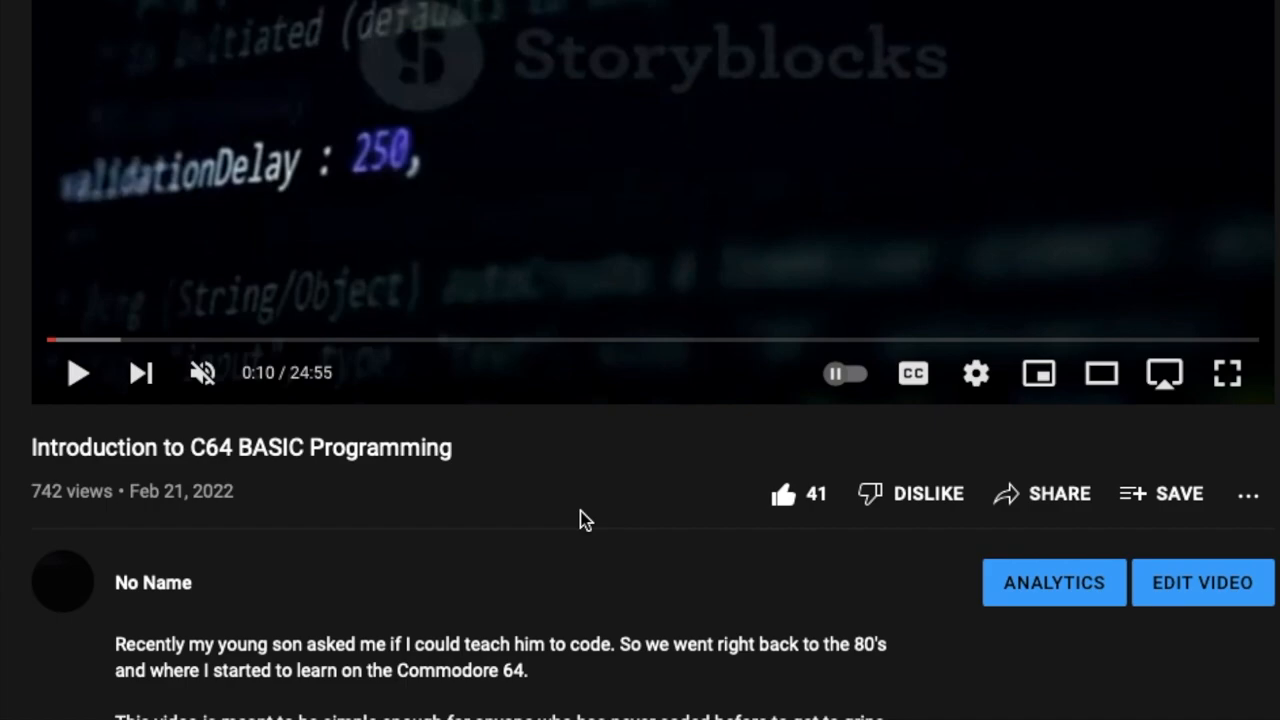
mouse_move(450, 344)
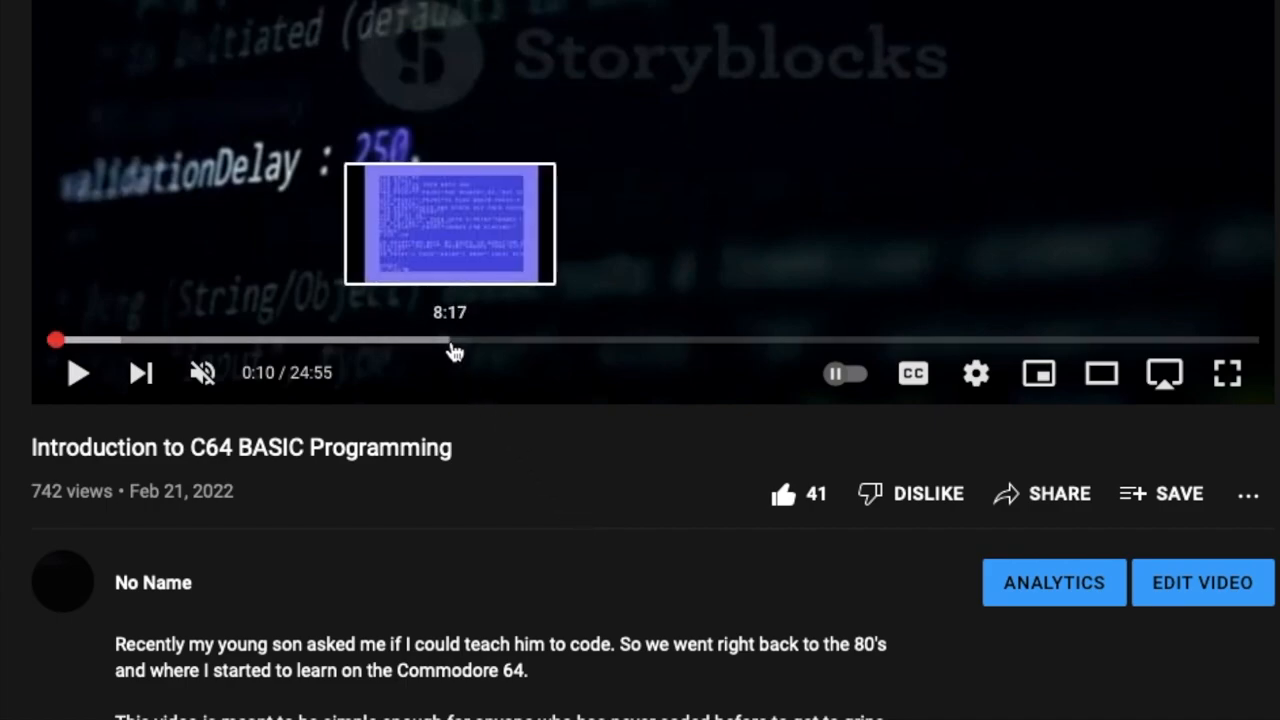
mouse_move(400, 348)
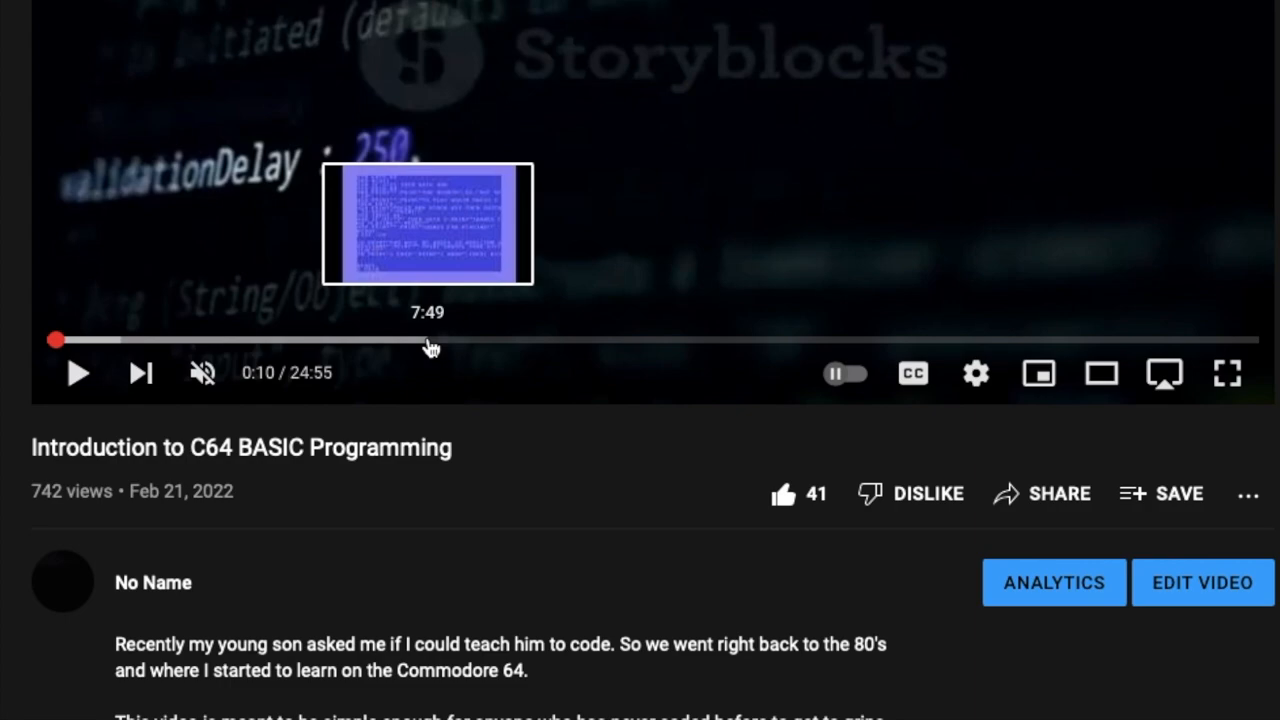
mouse_move(424, 340)
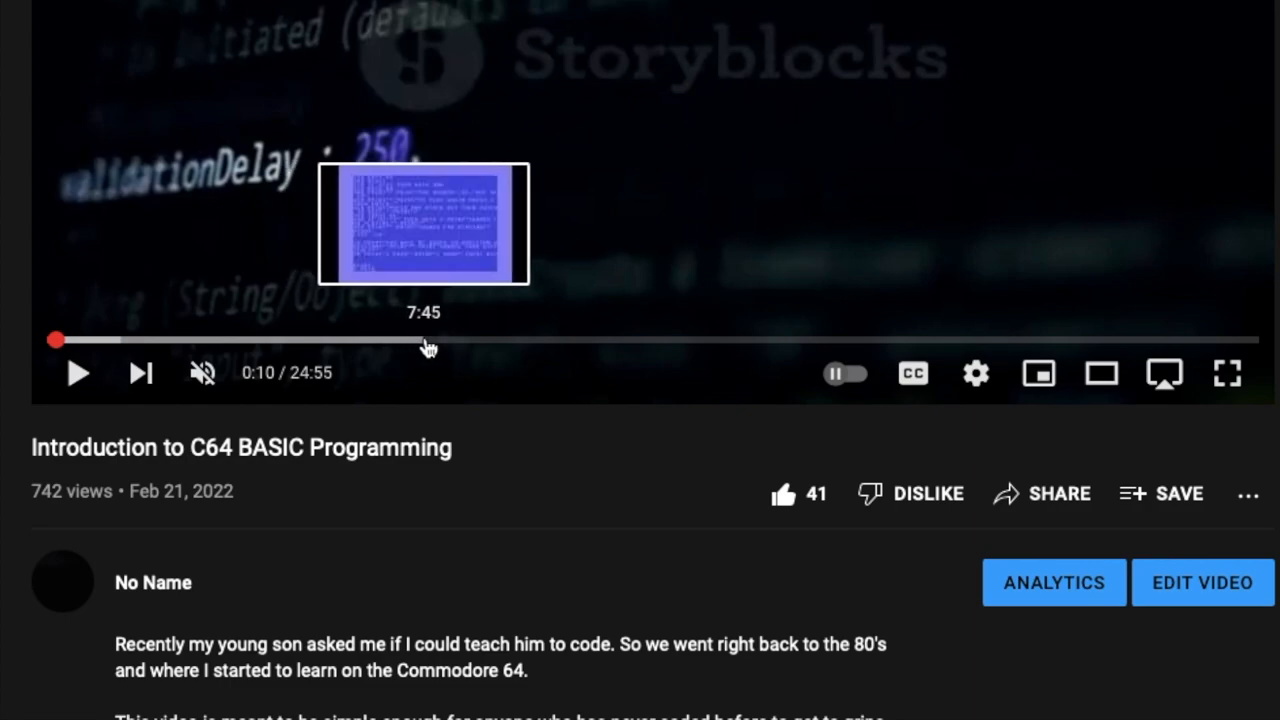
- Seek the C64 BASIC video to 7:46 where the quiz listing appears
click(424, 340)
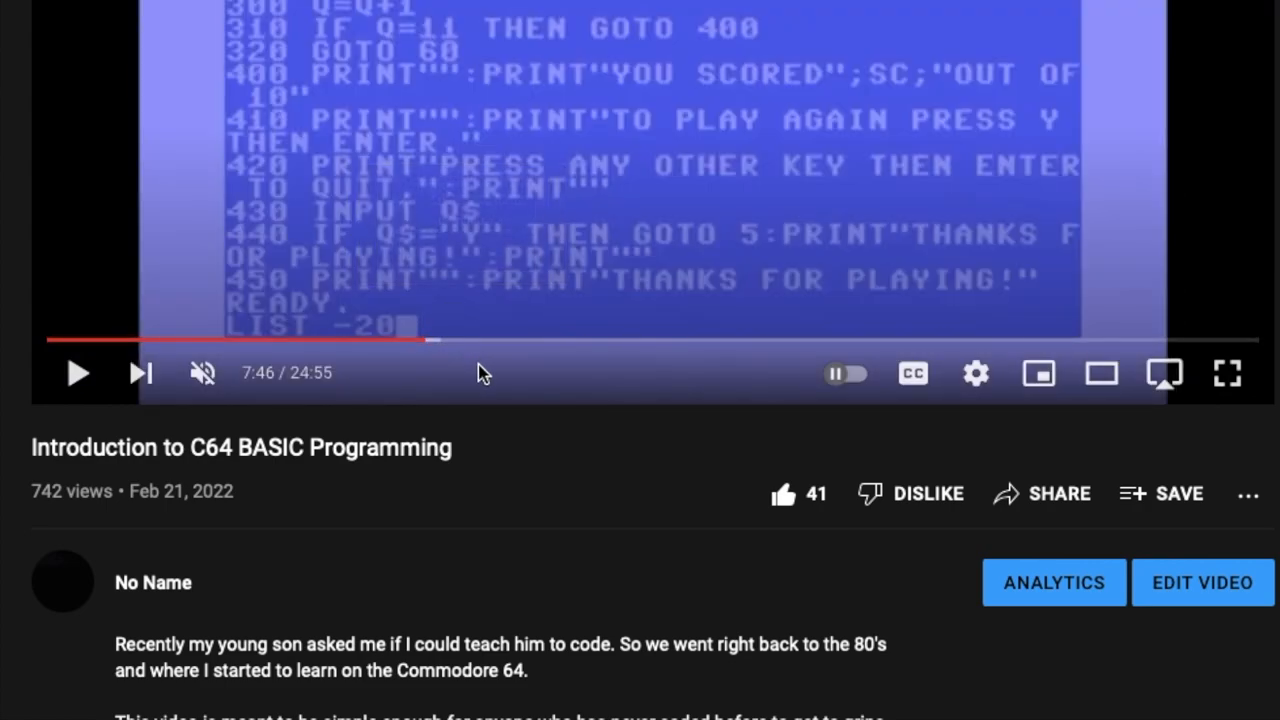
mouse_move(550, 470)
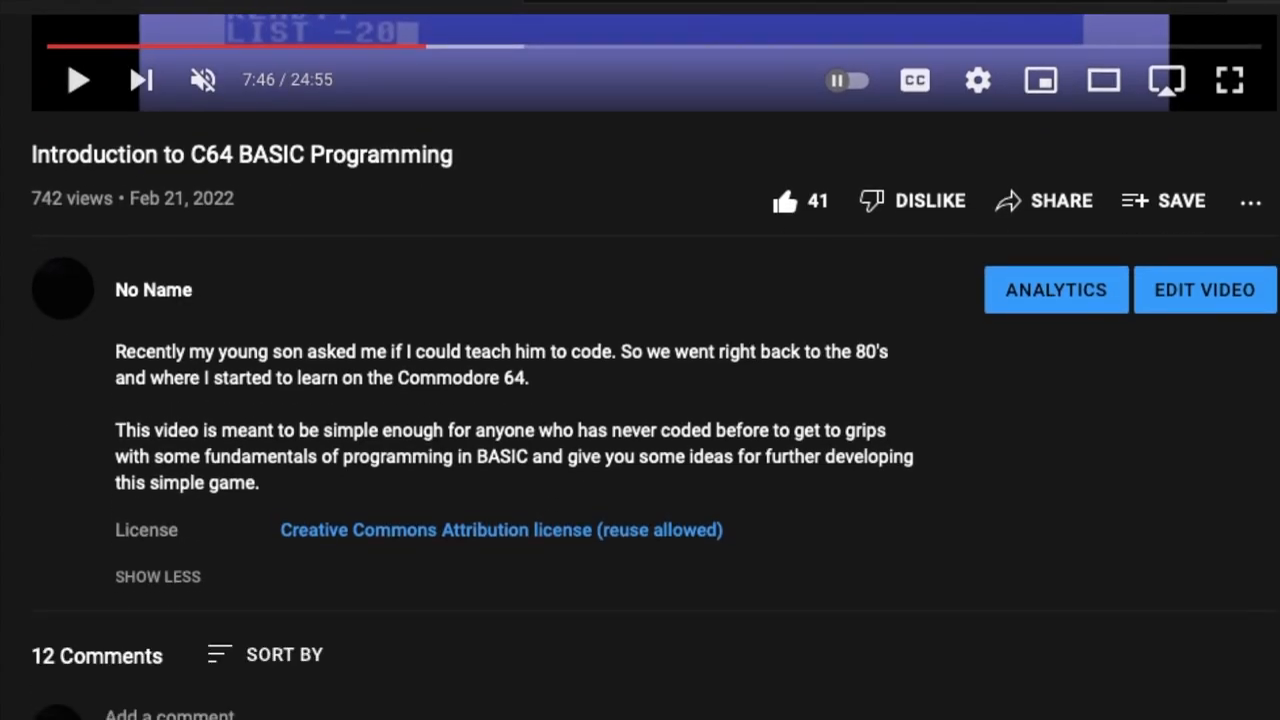
- Expand the description holding the BBC BASIC version and read the listing's first half
scroll(down, 3)
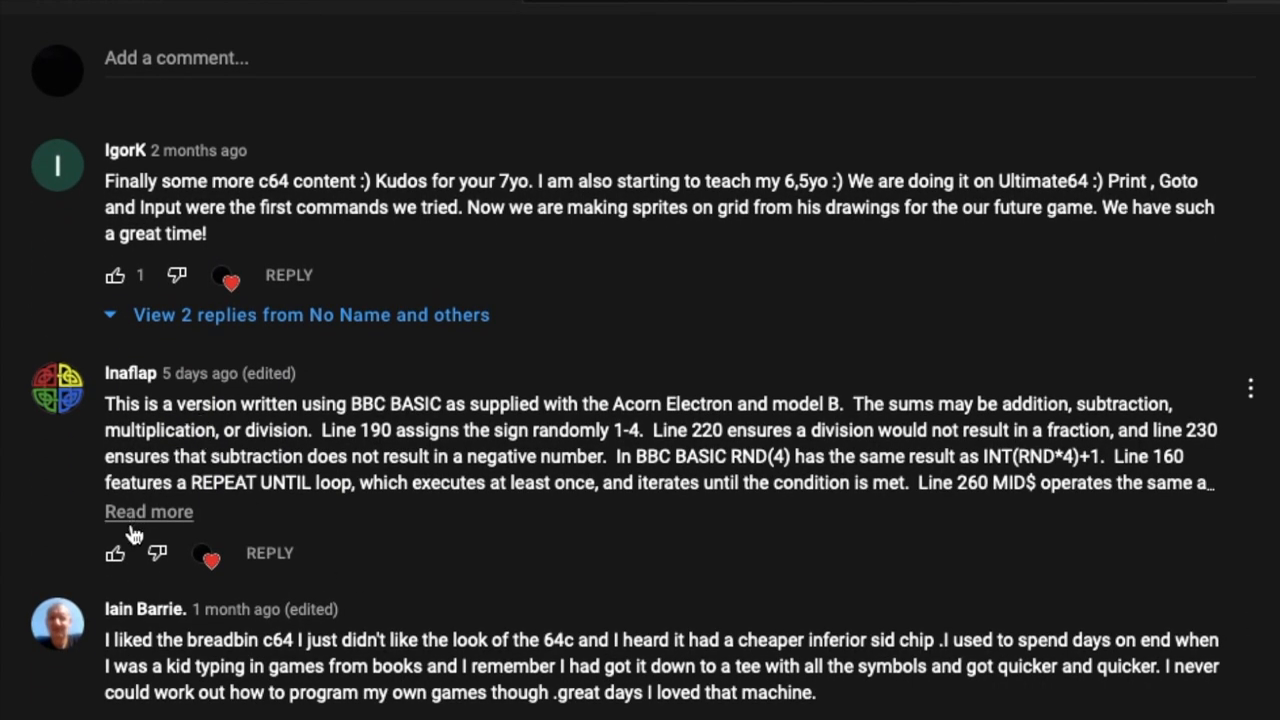
click(148, 512)
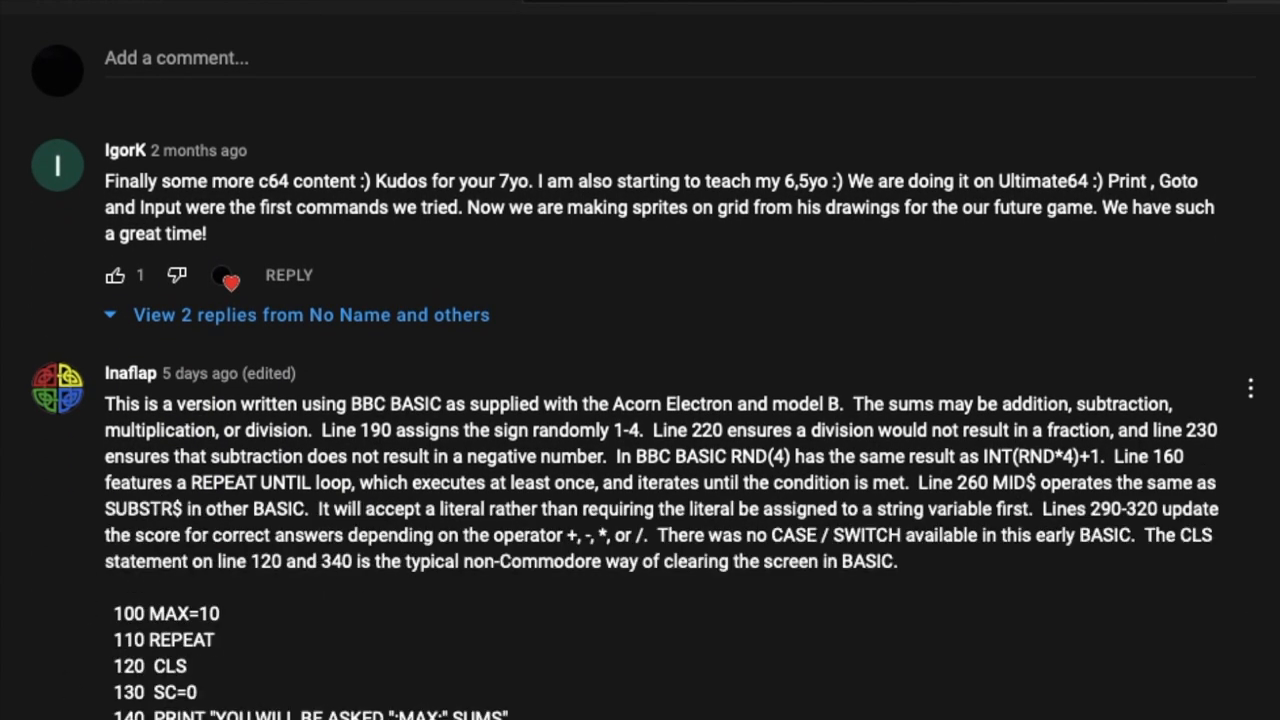
scroll(down, 3)
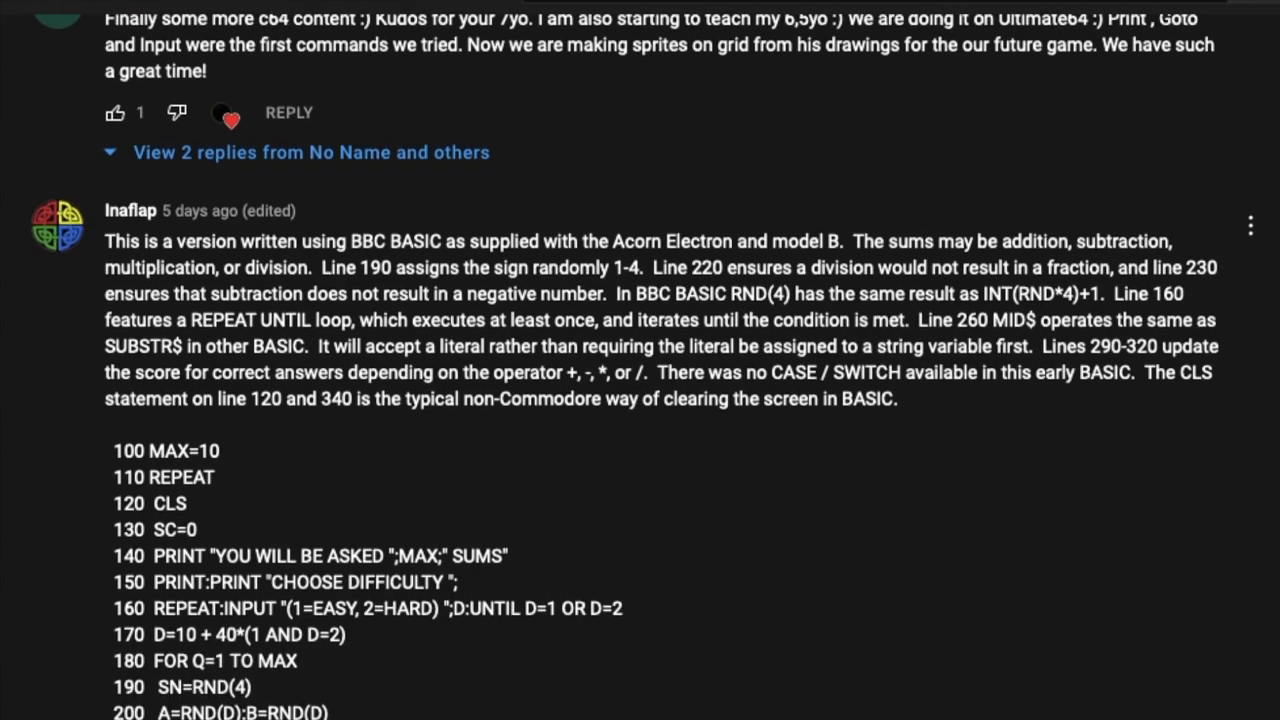
scroll(down, 3)
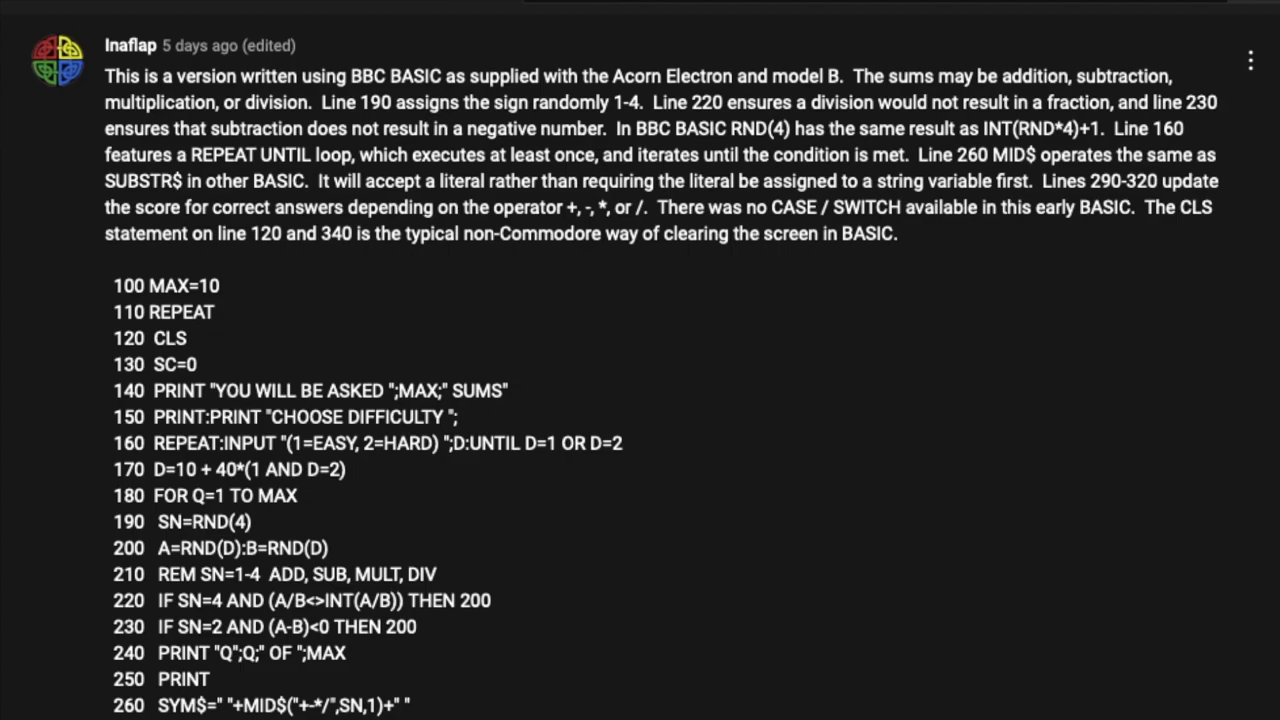
scroll(down, 3)
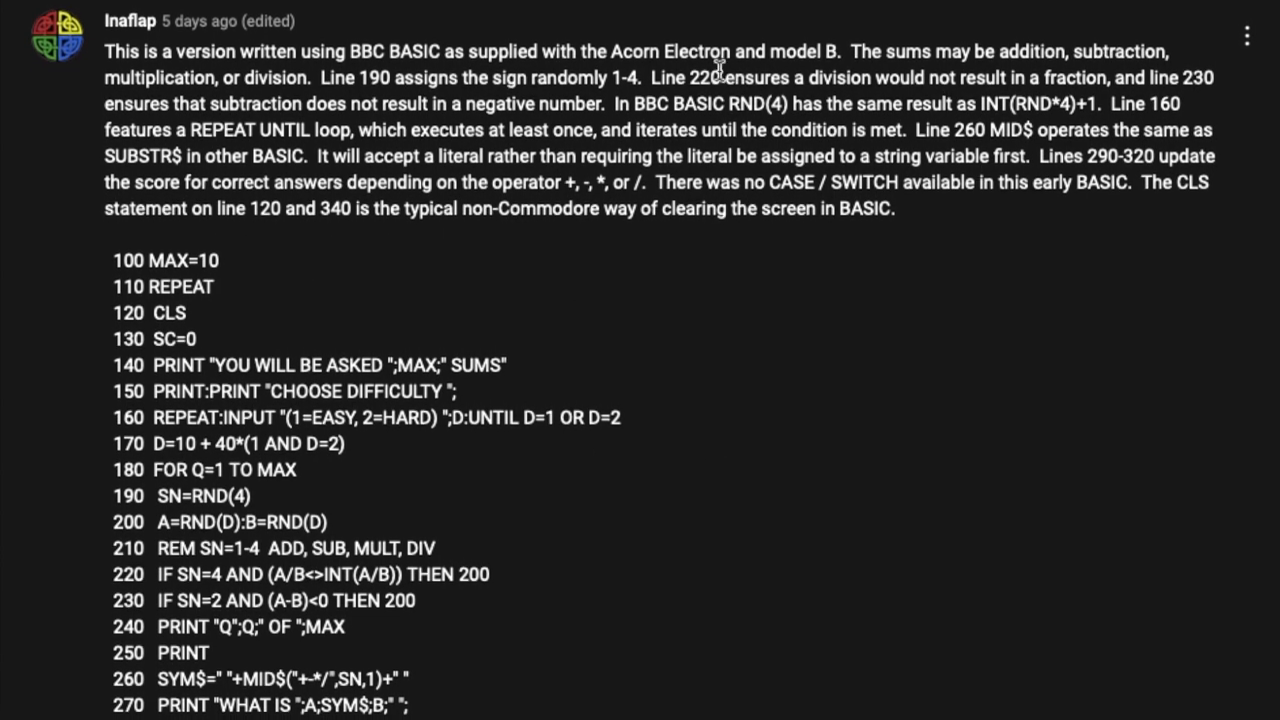
scroll(down, 3)
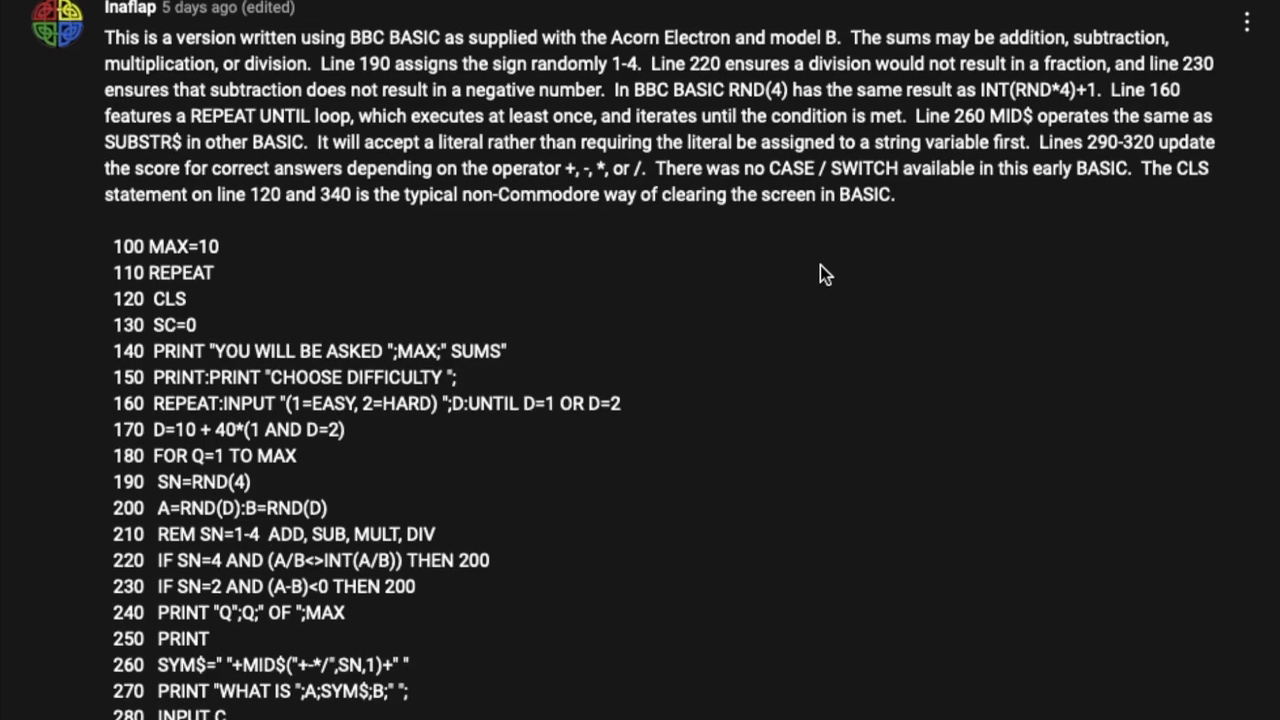
scroll(down, 3)
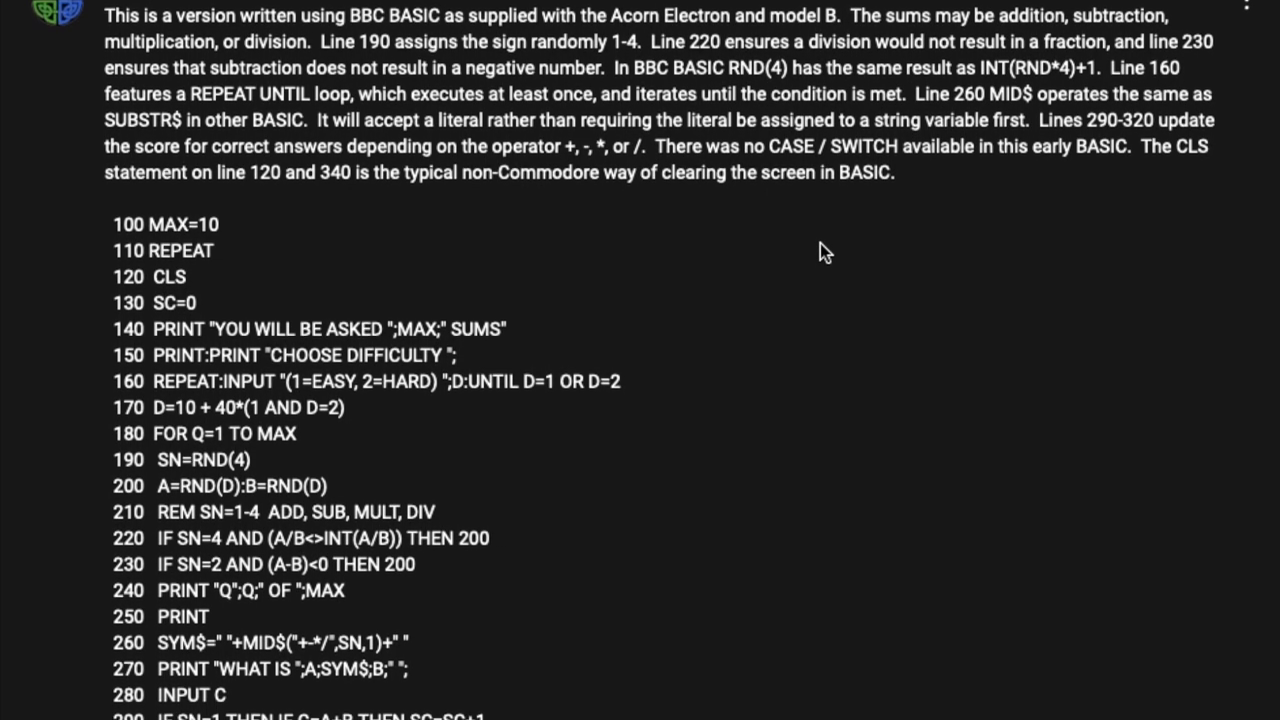
scroll(down, 3)
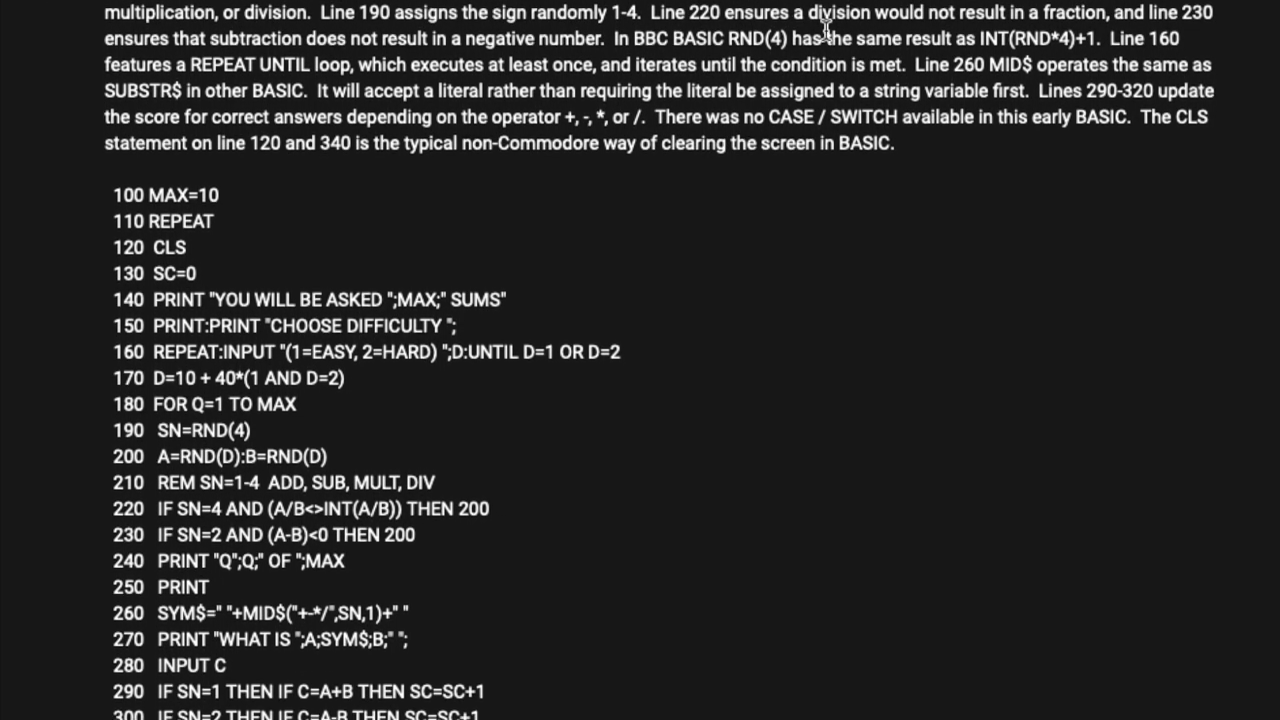
- Continue down the listing through its final lines ending at 390 END
scroll(down, 3)
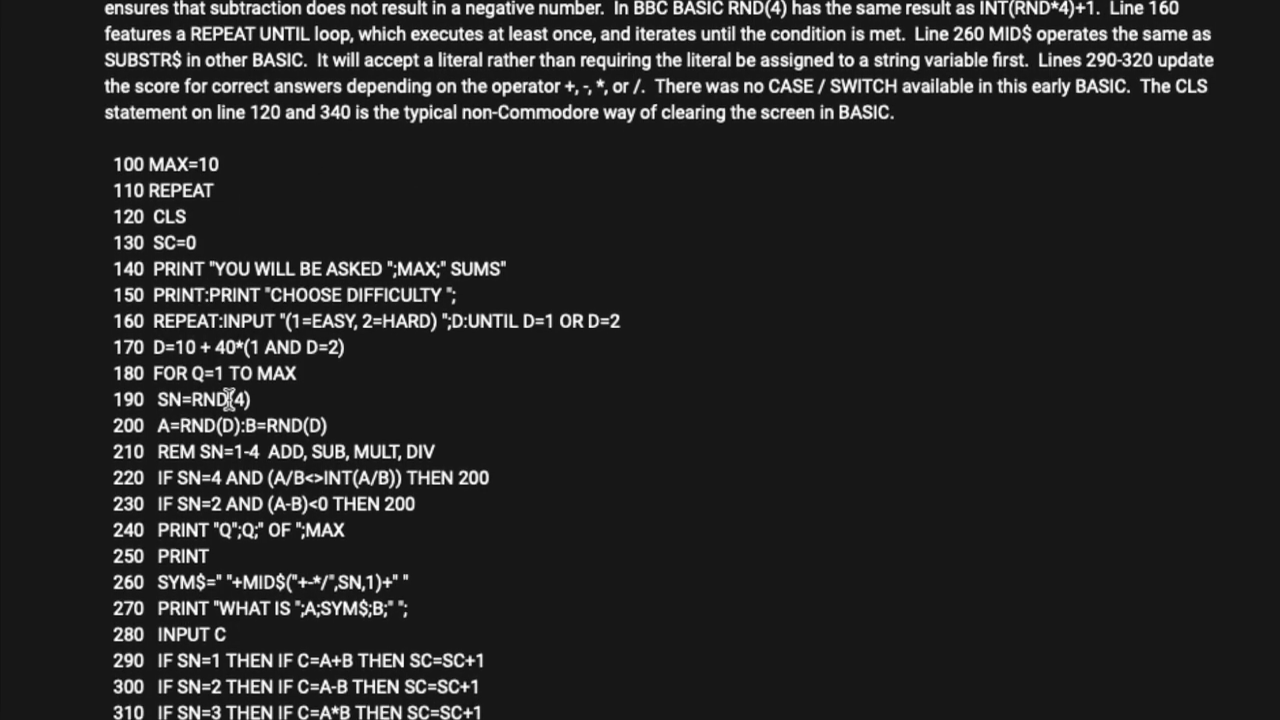
scroll(down, 3)
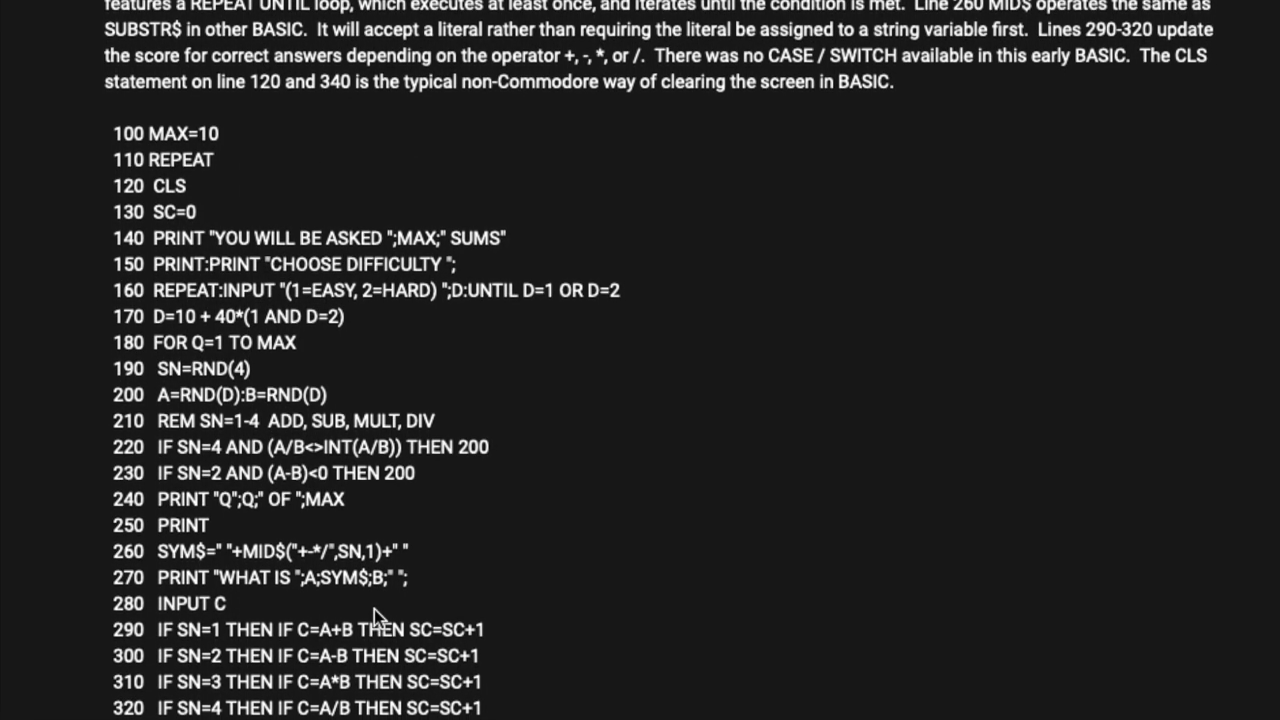
scroll(down, 3)
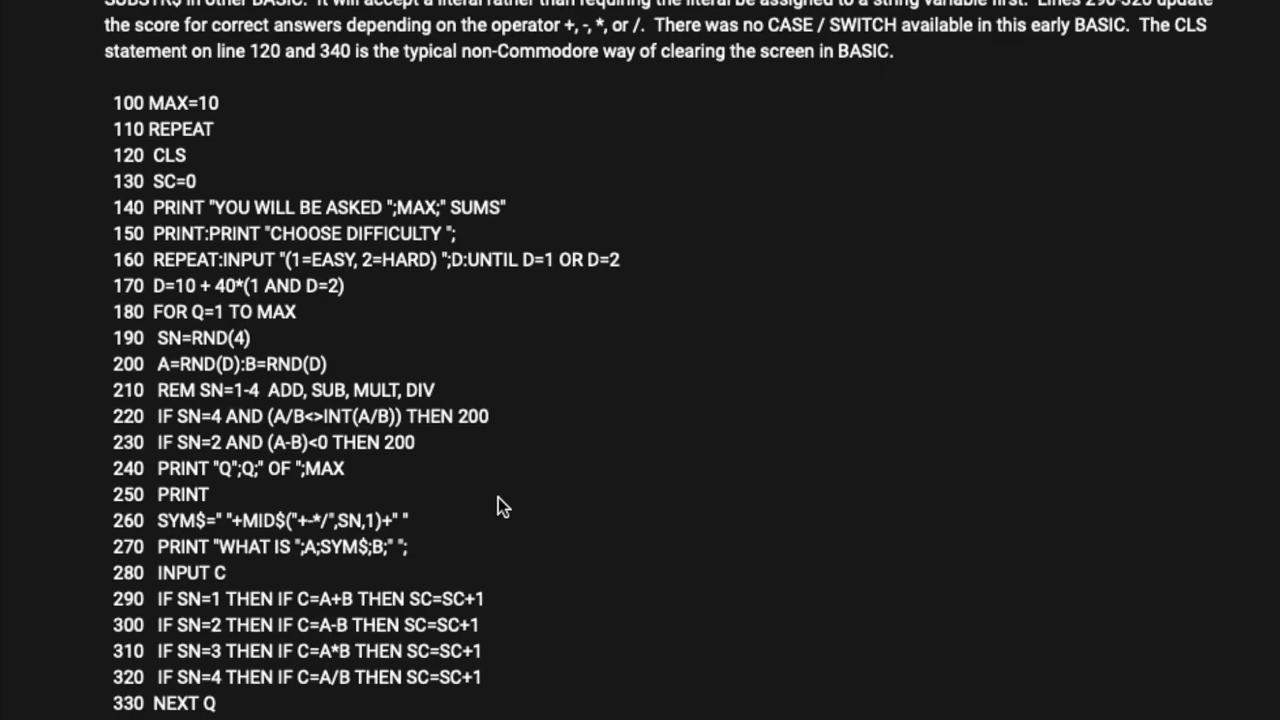
scroll(down, 3)
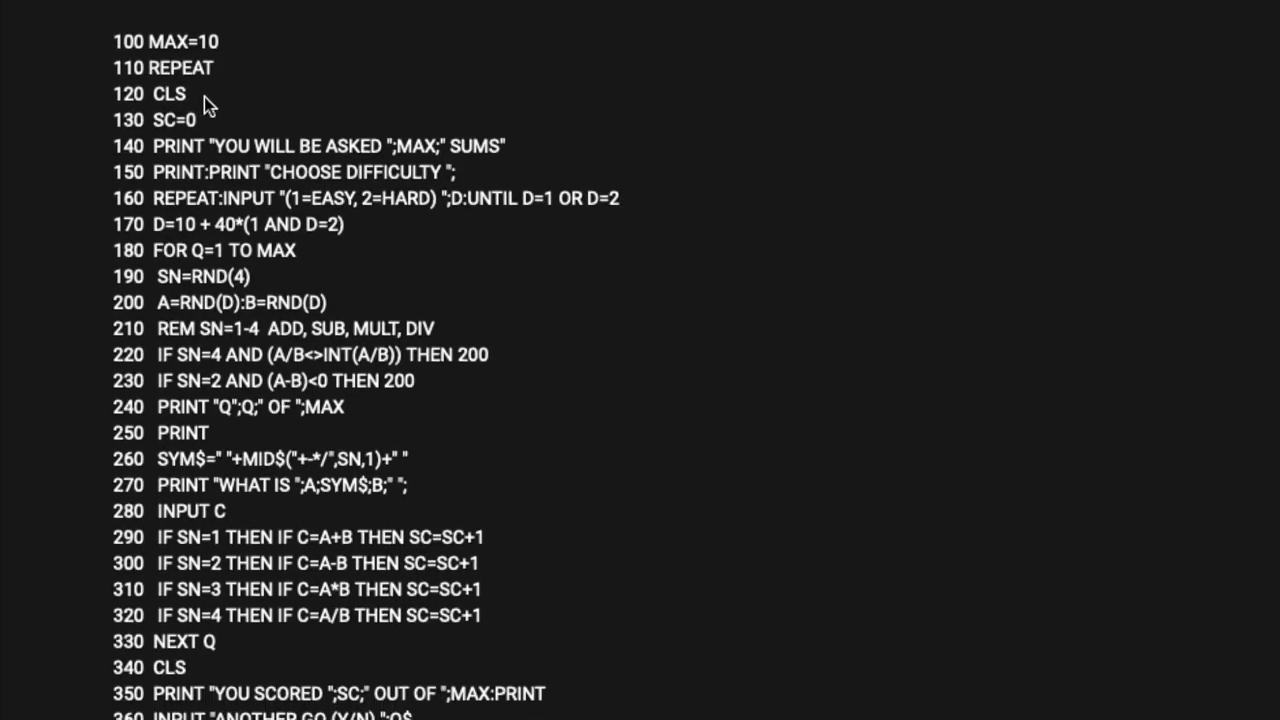
scroll(down, 3)
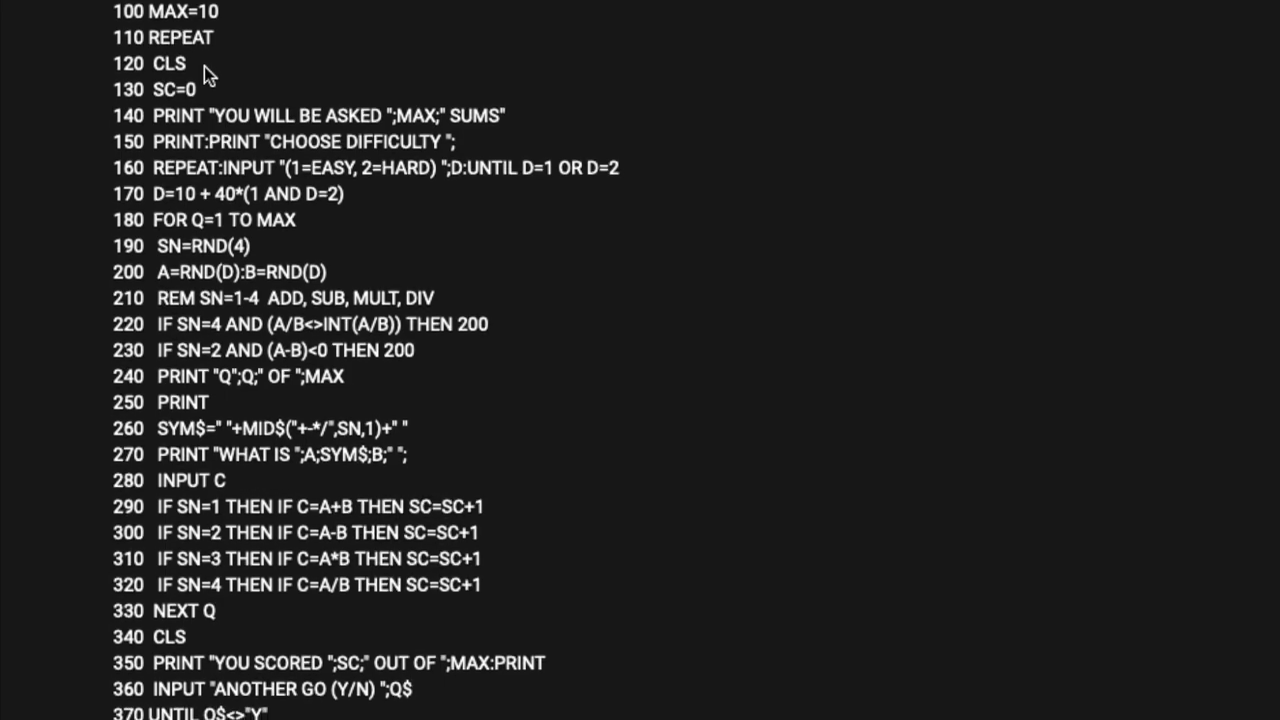
scroll(down, 3)
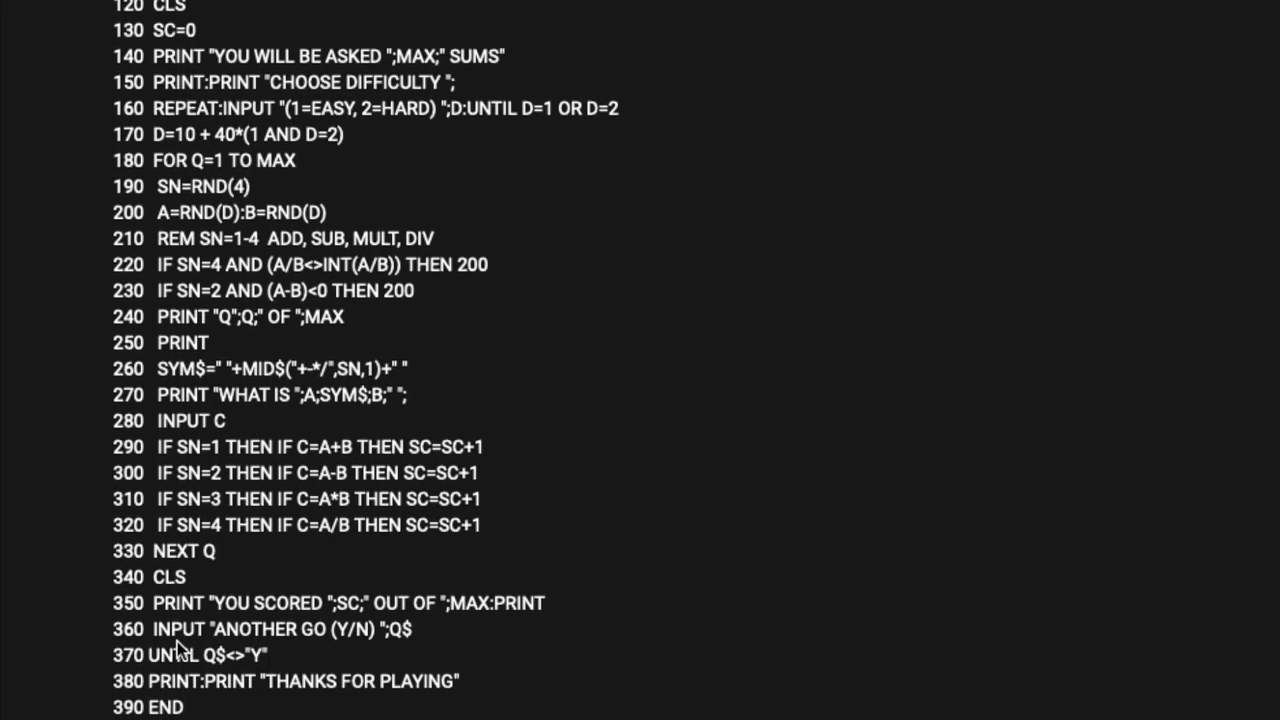
scroll(up, 3)
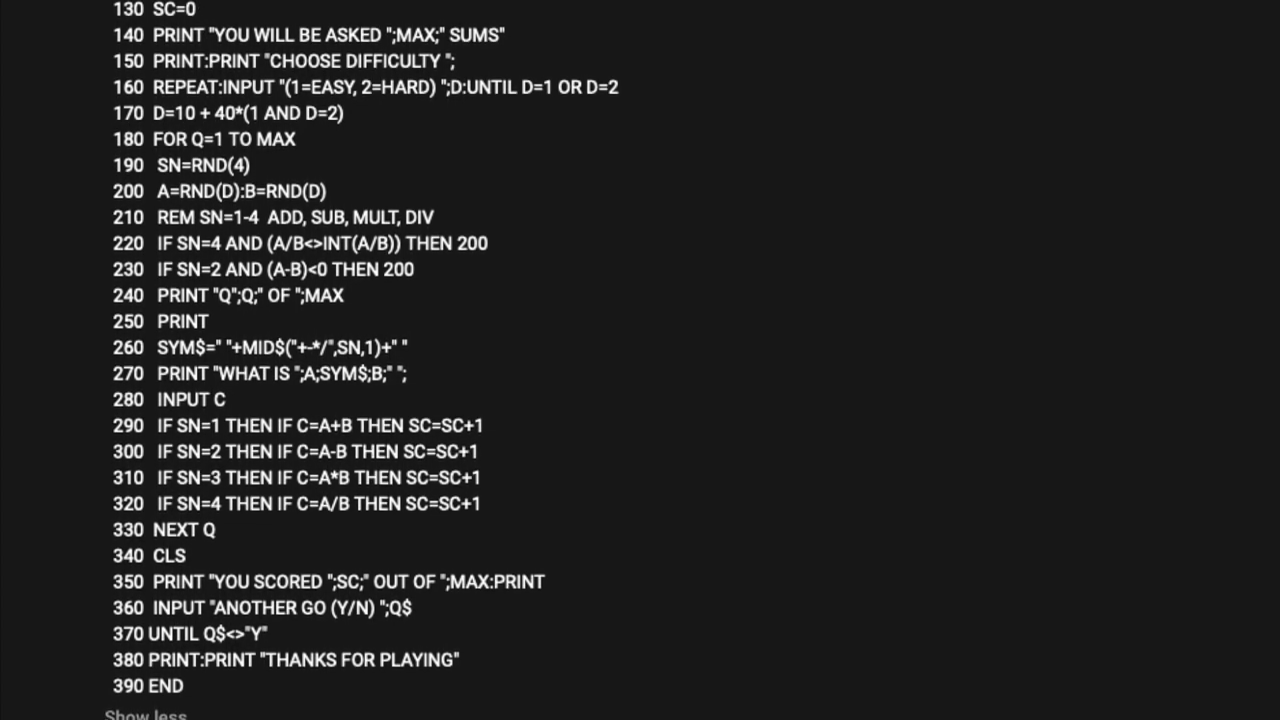
scroll(down, 3)
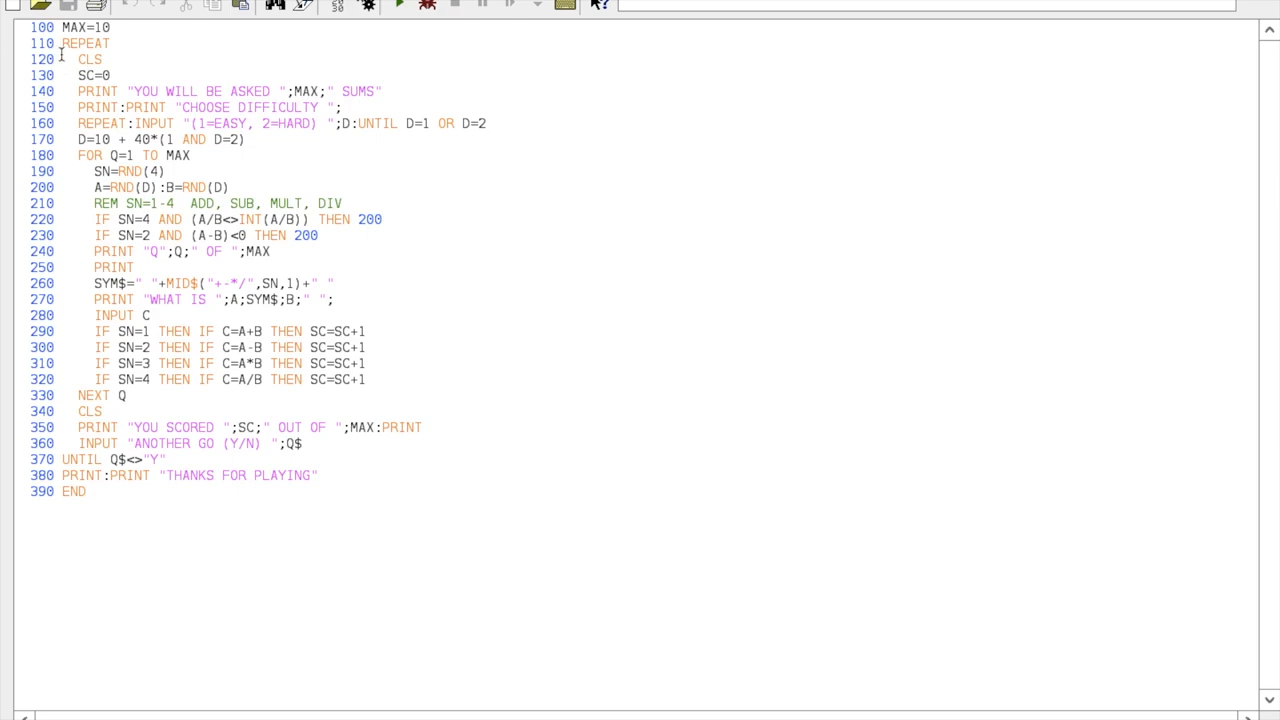
mouse_move(80, 60)
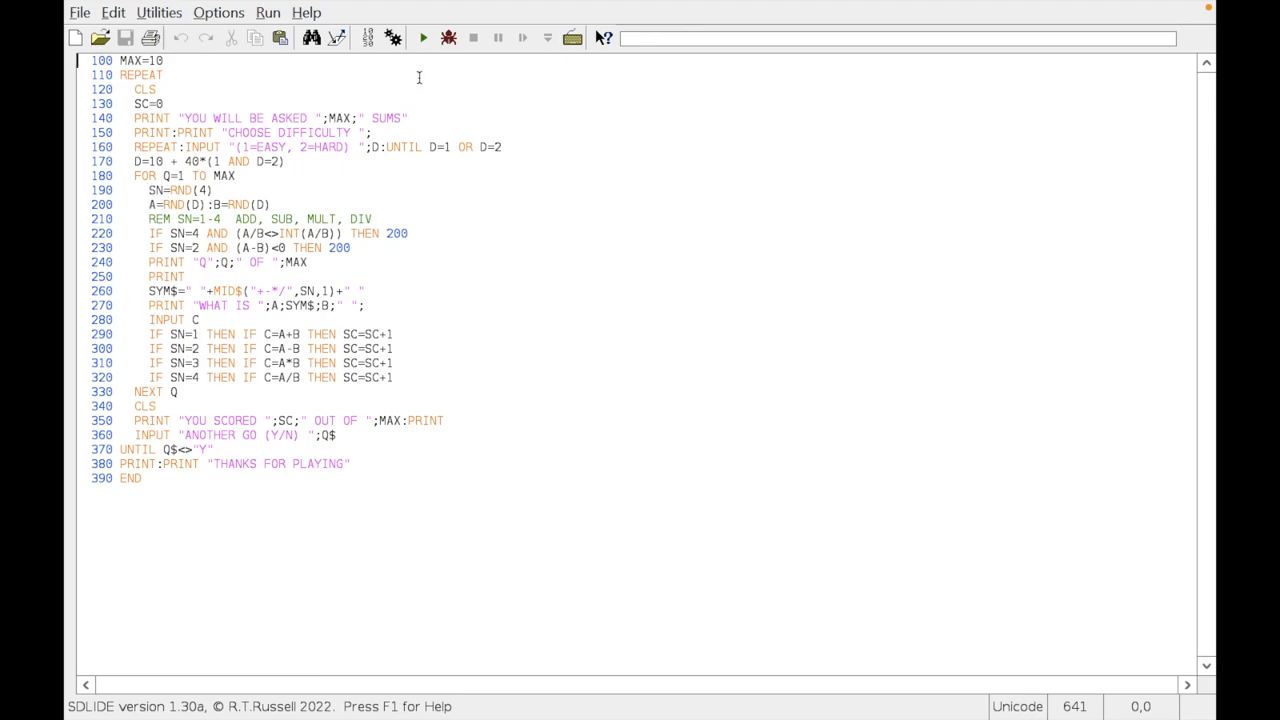
- Run the maths quiz program from the SDLIDE toolbar
click(422, 38)
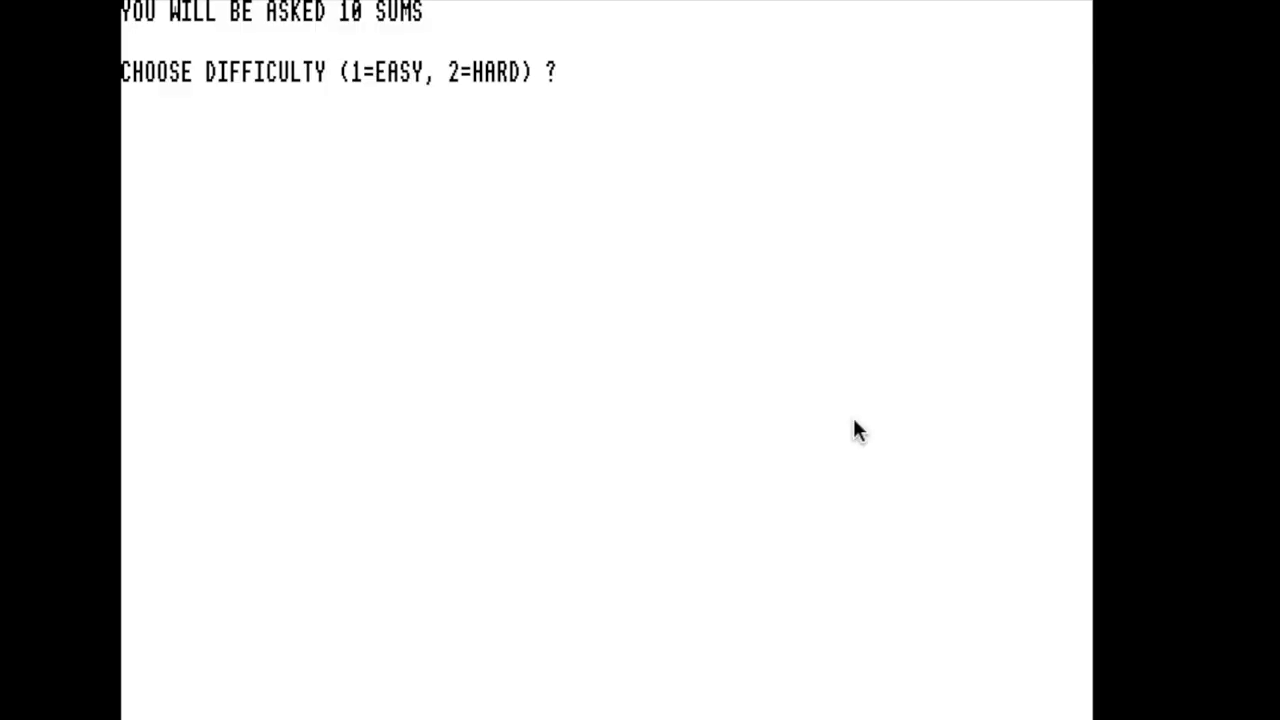
- Choose a difficulty and answer the ten sums (15, 4, 2, 6…) for a 10 out of 10 score
text(3)
text(4)
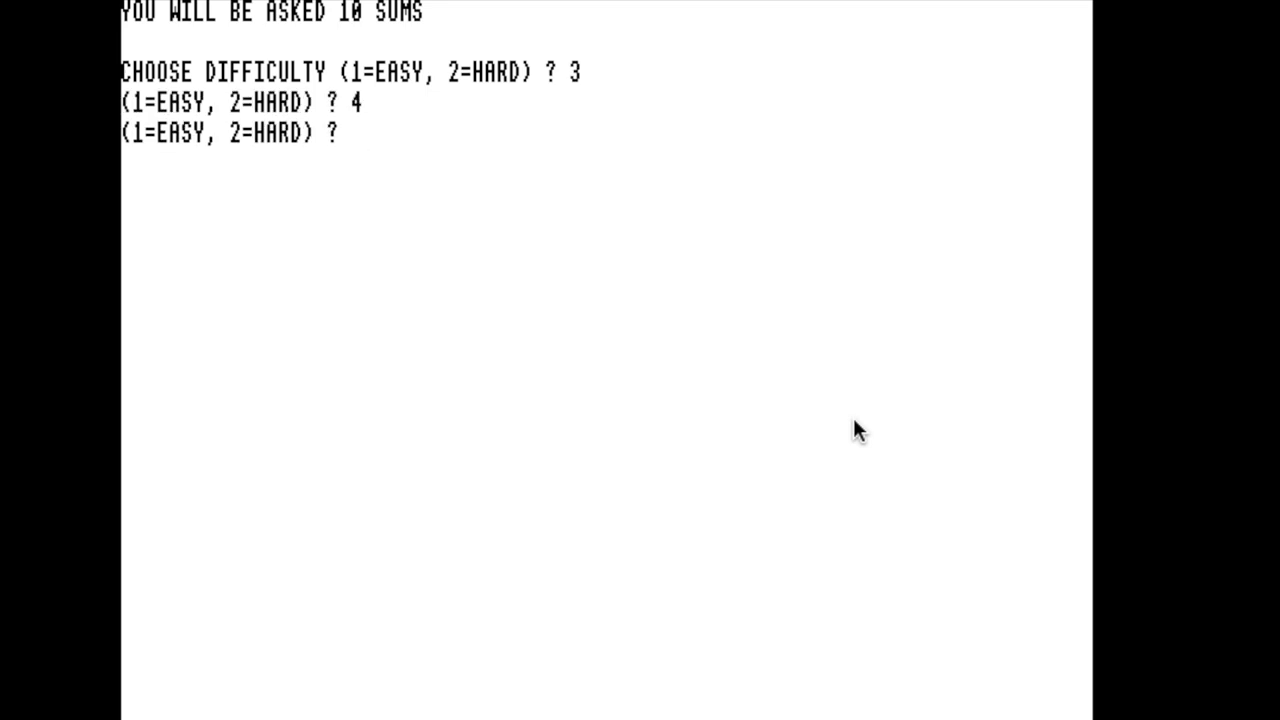
text(d)
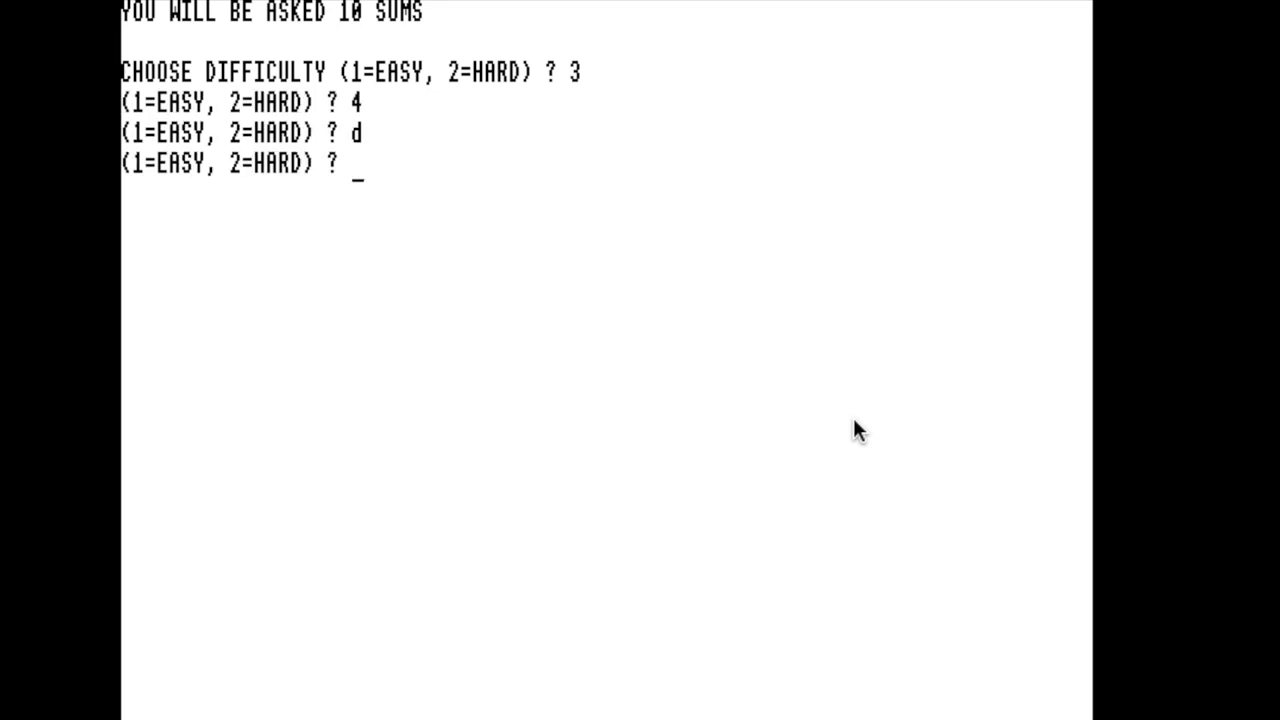
text(1)
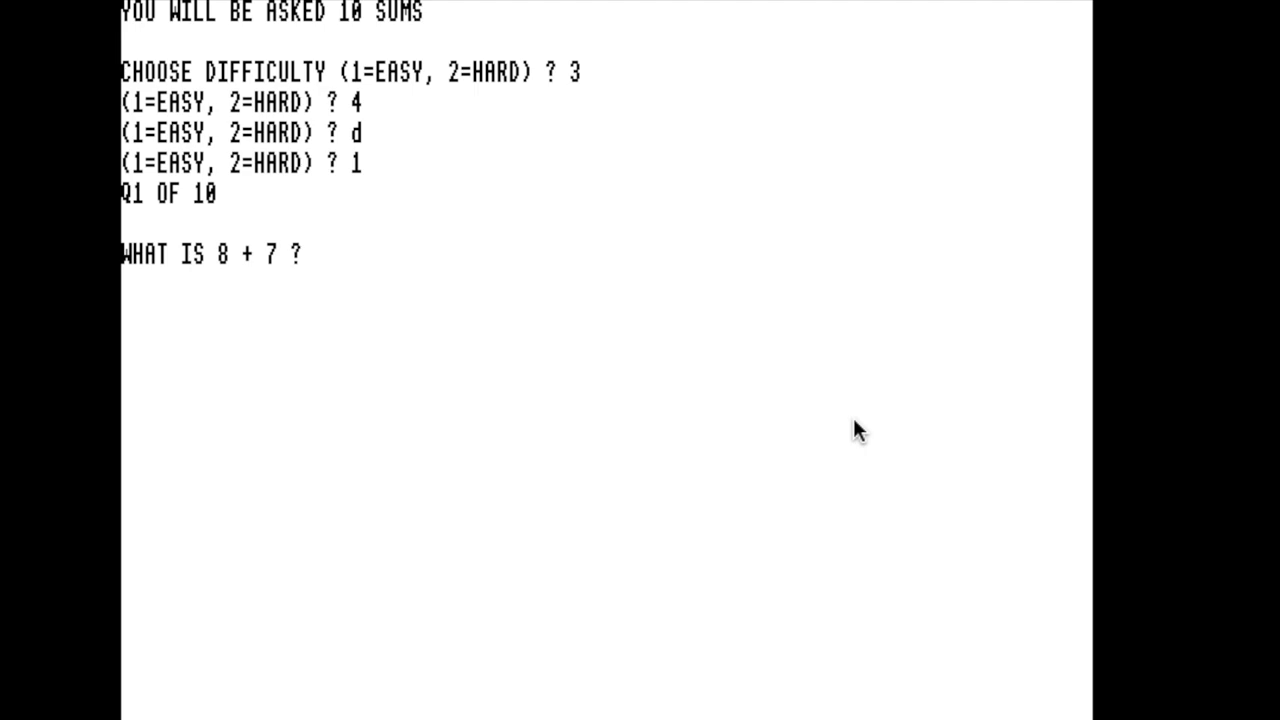
text(15)
text(20)
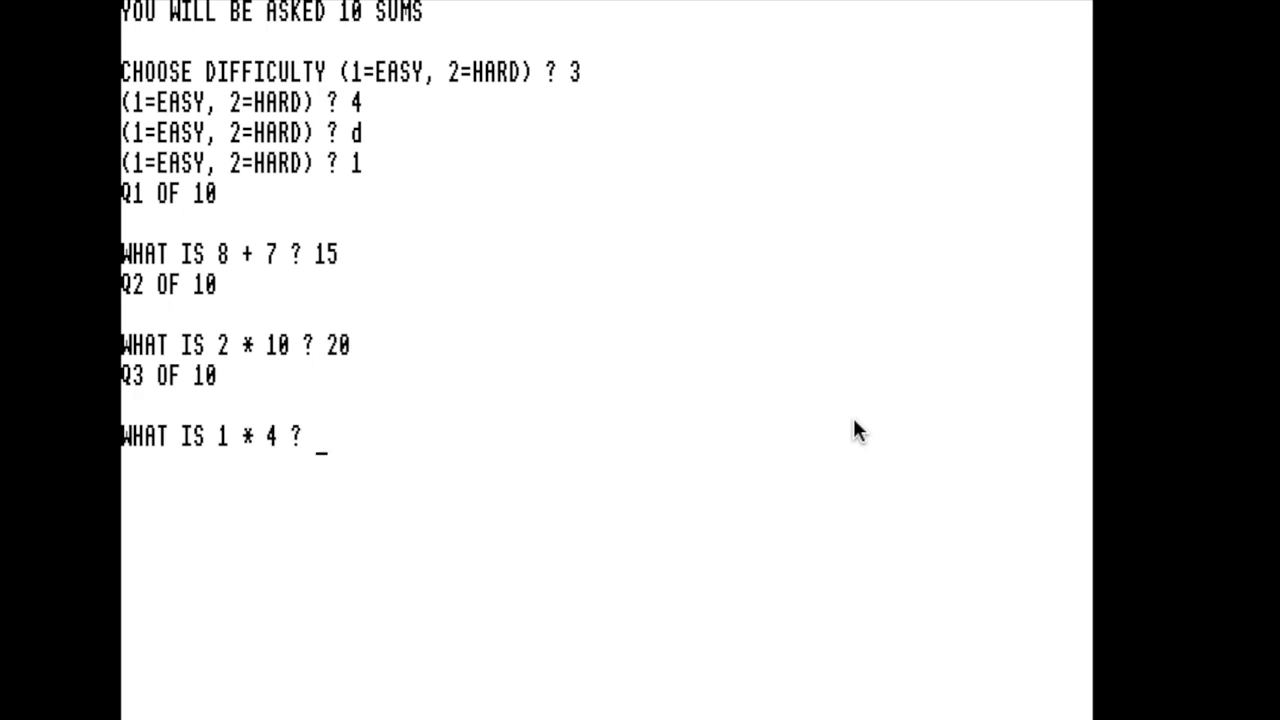
text(4)
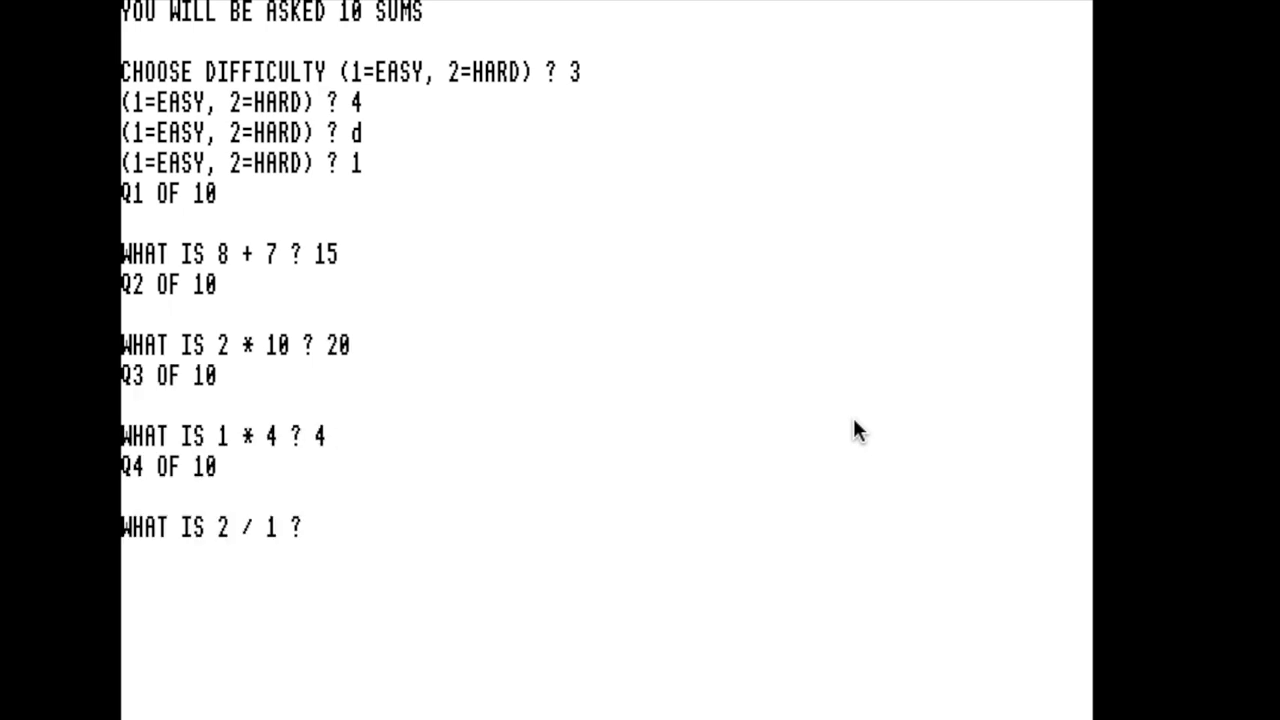
text(2)
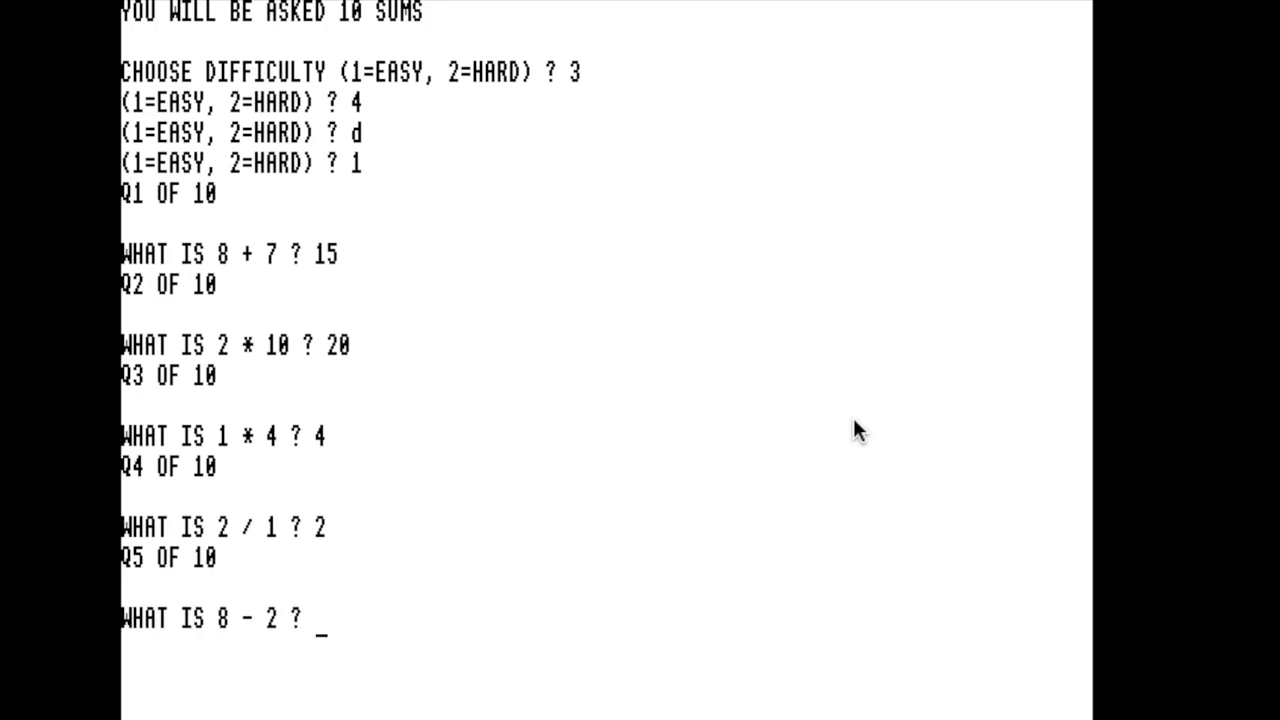
text(6)
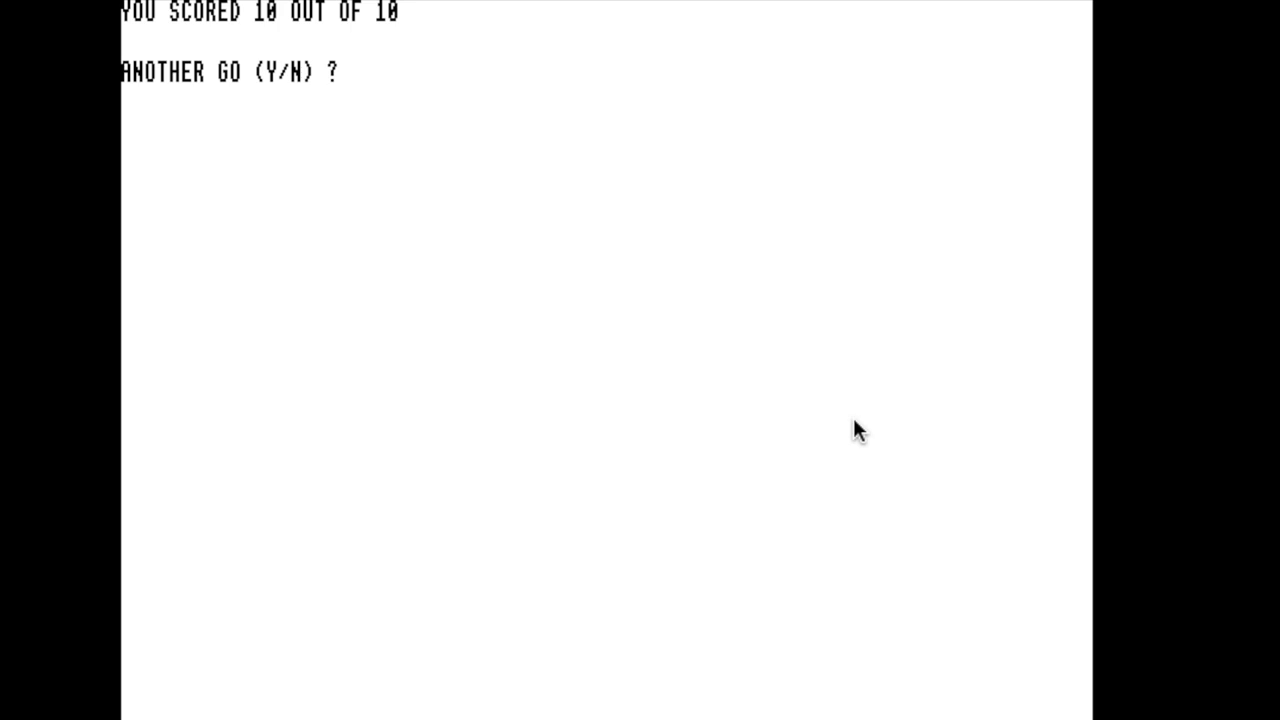
- Take another go on difficulty 2, then decline a further round with N to quit
text(y)
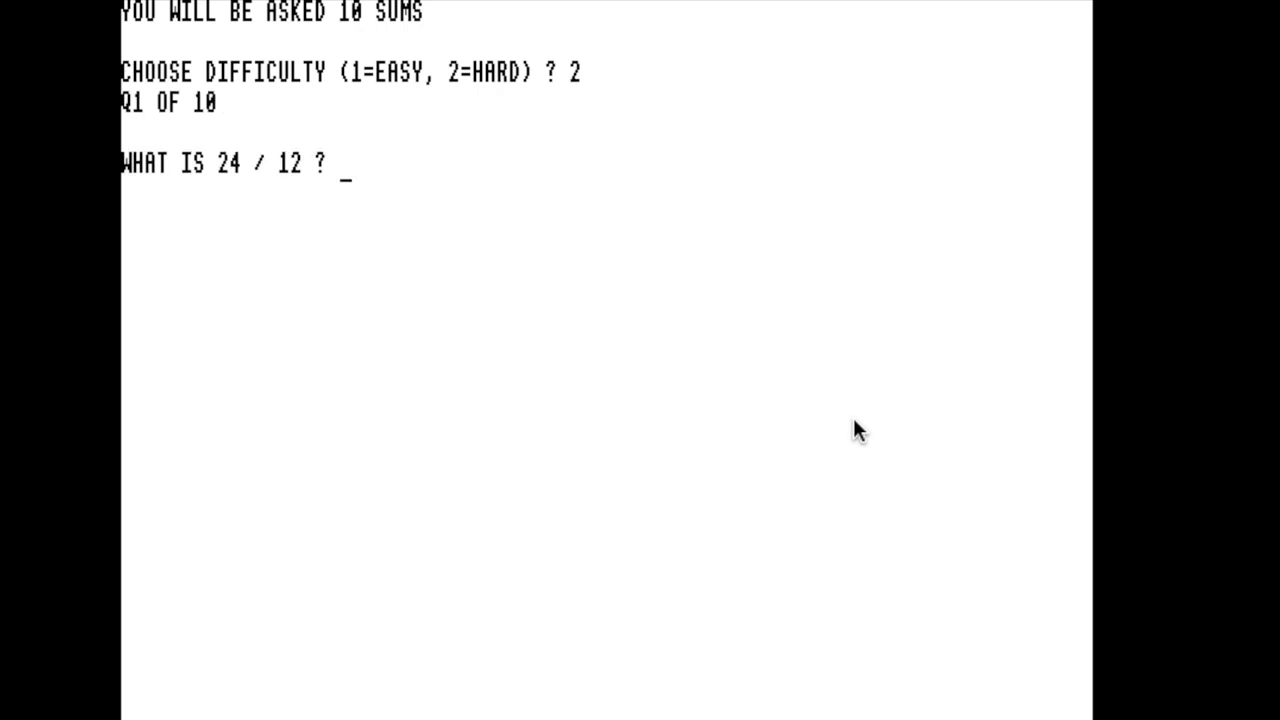
text(2)
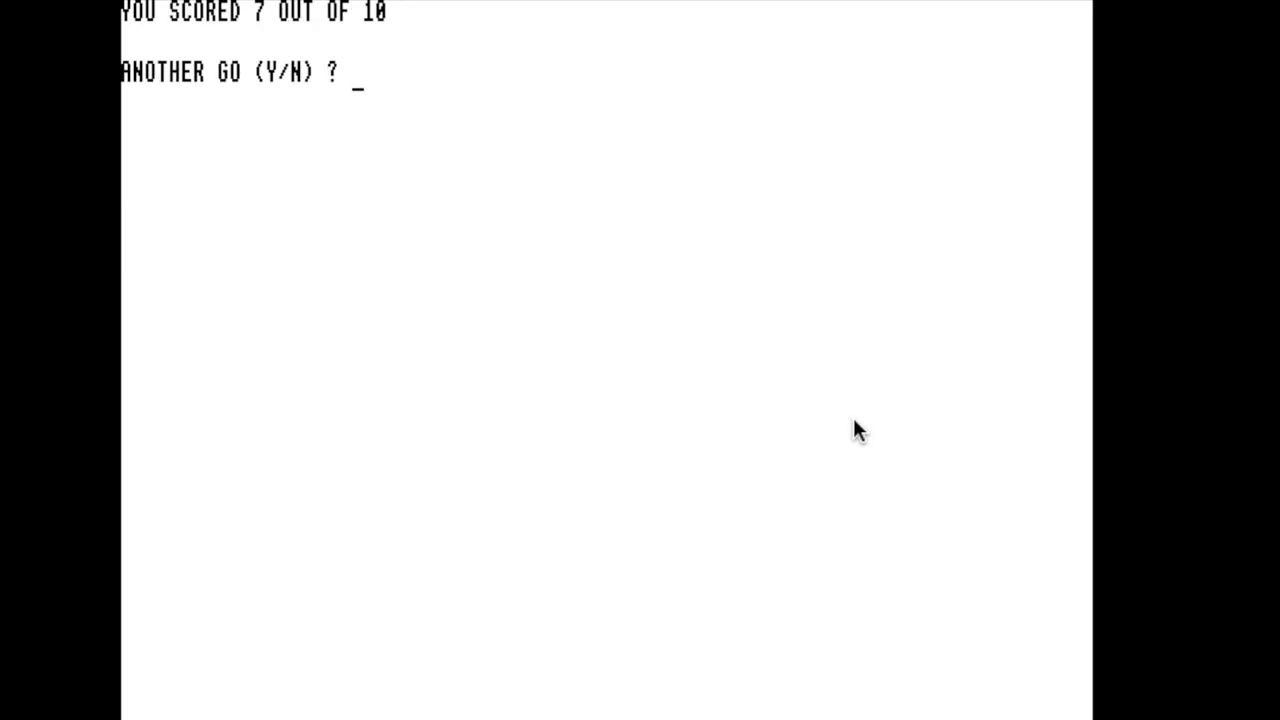
text(N)
text(LI)
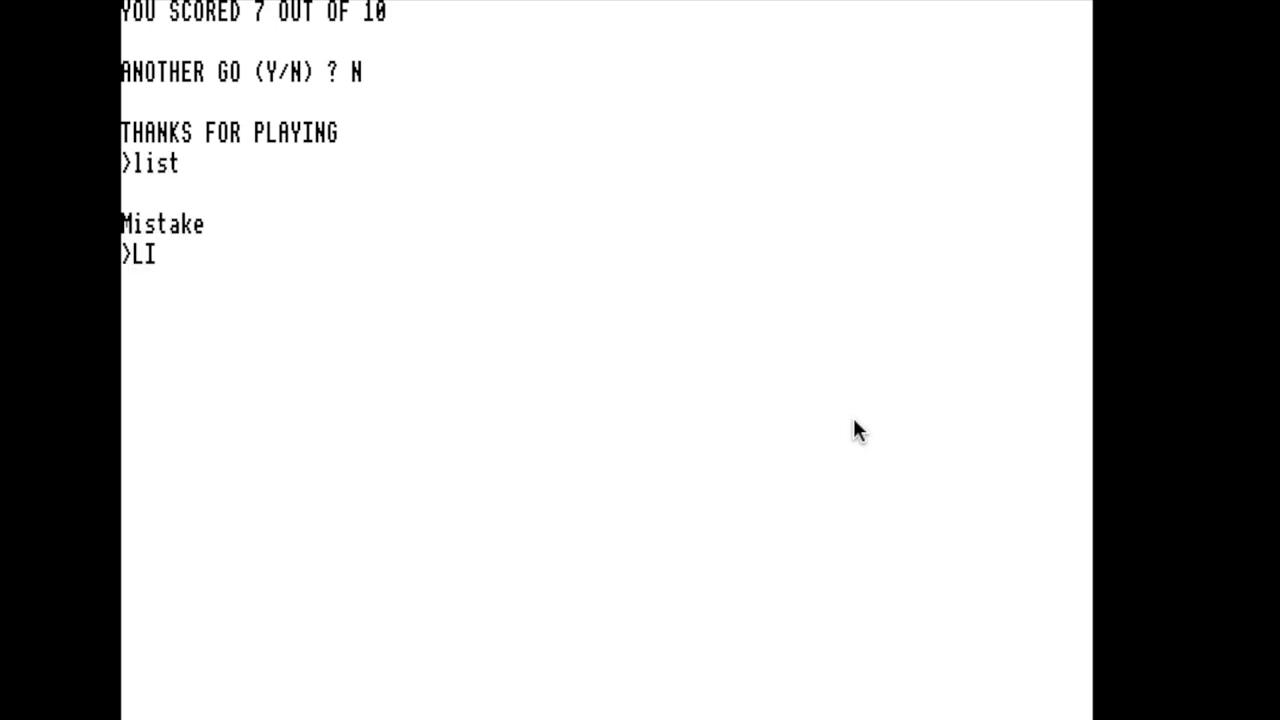
key(Return)
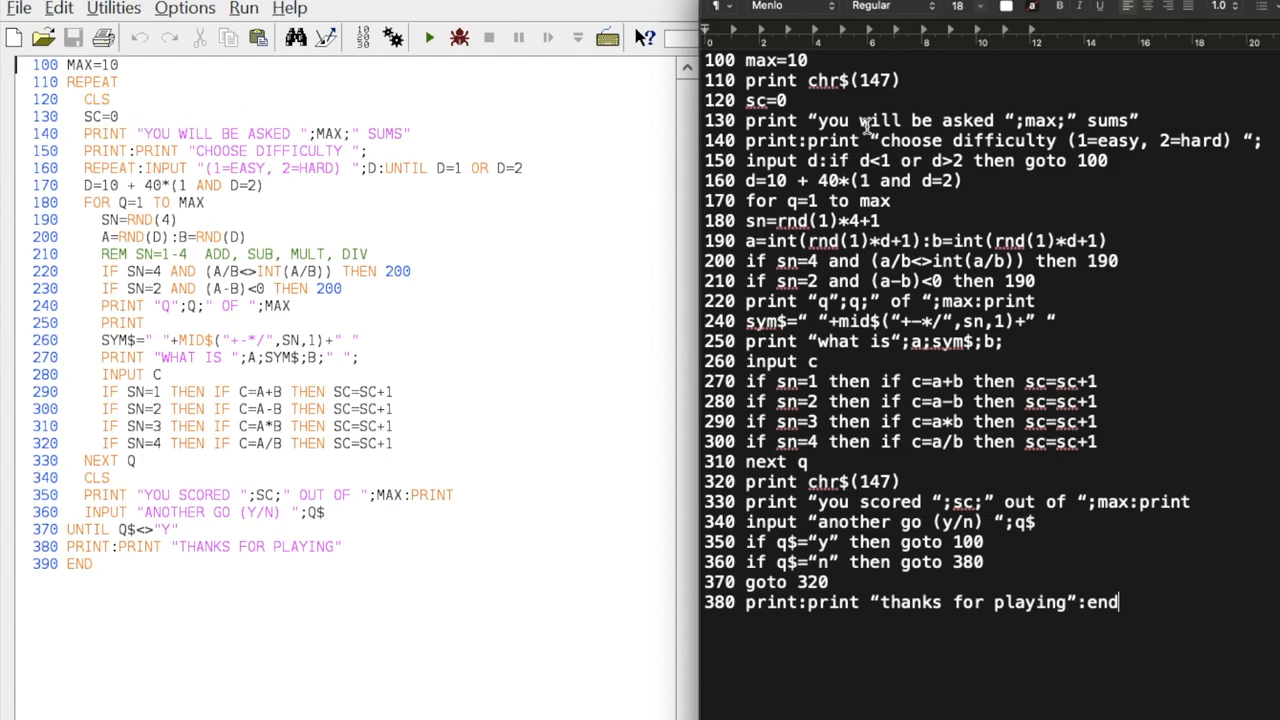
mouse_move(896, 150)
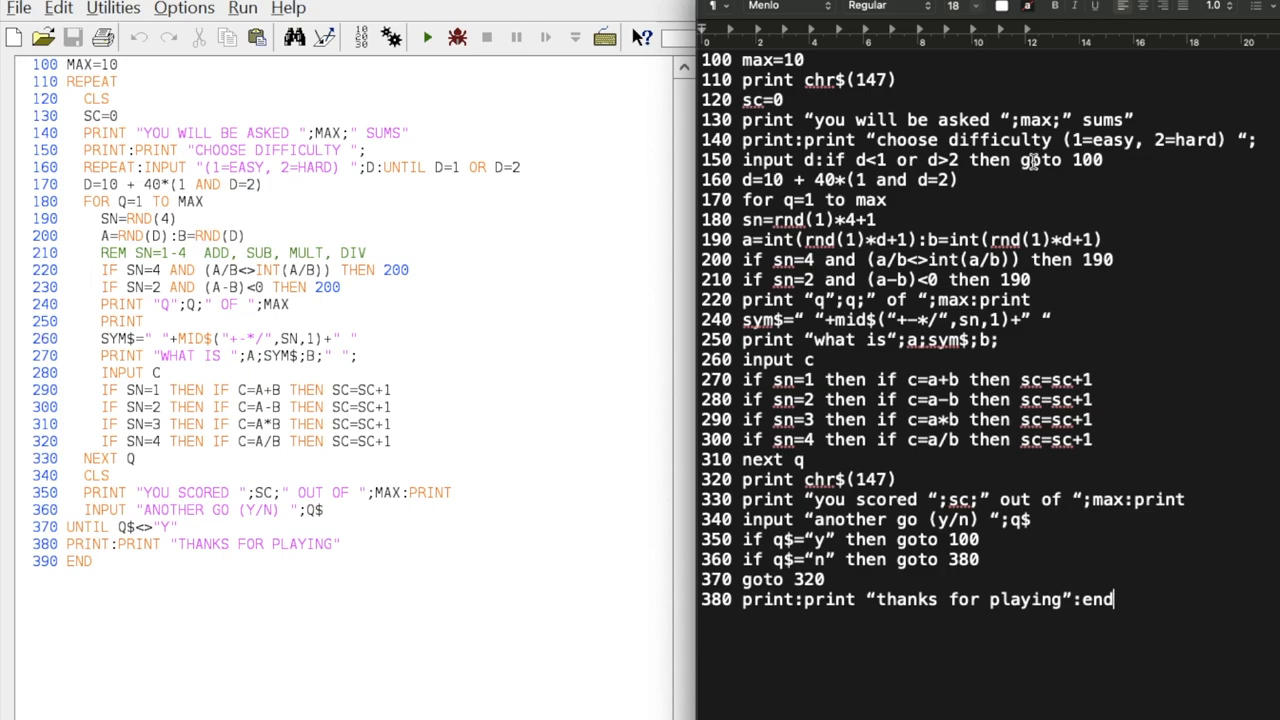
- Return from the running quiz to the SDLIDE editor beside the C64 port listing
click(428, 36)
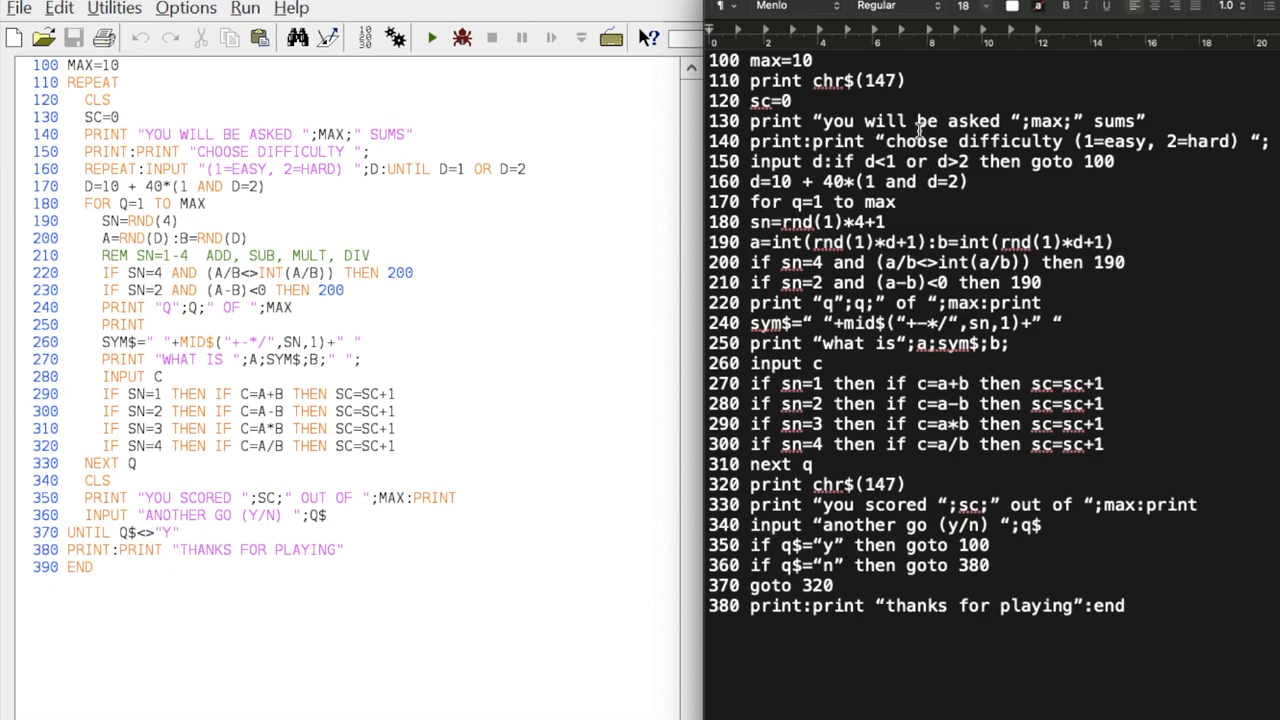
mouse_move(970, 170)
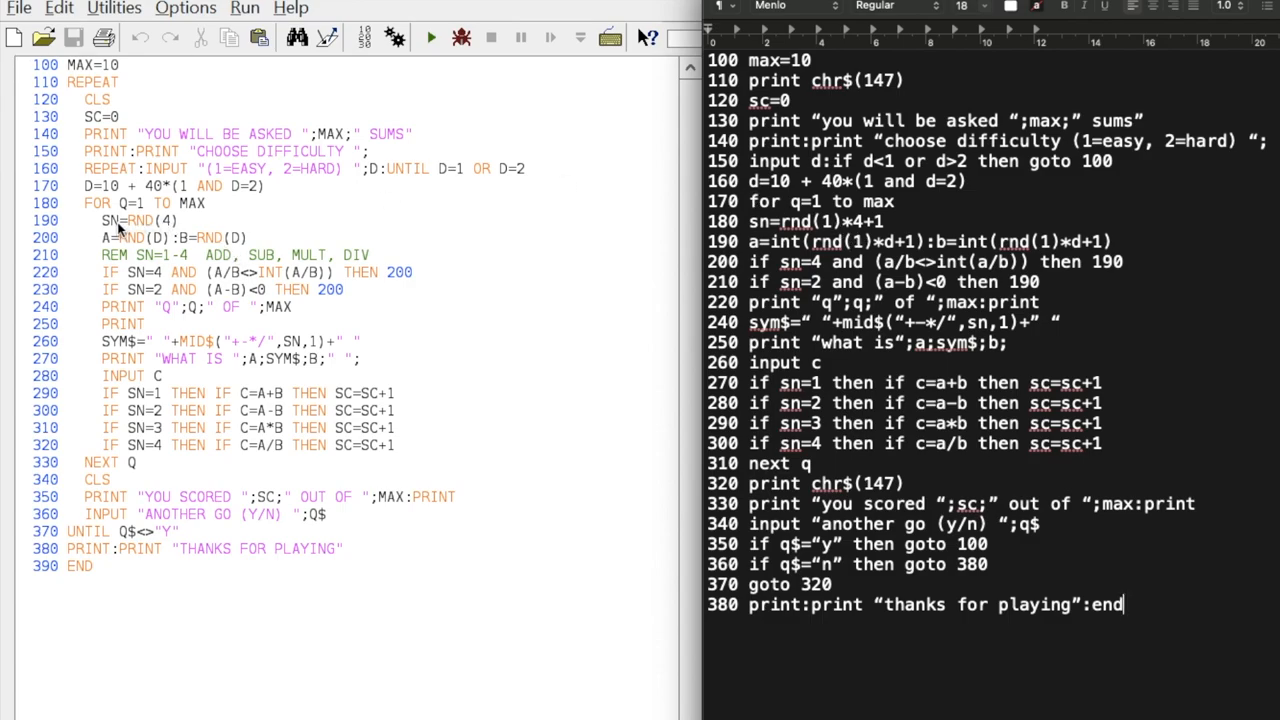
mouse_move(170, 230)
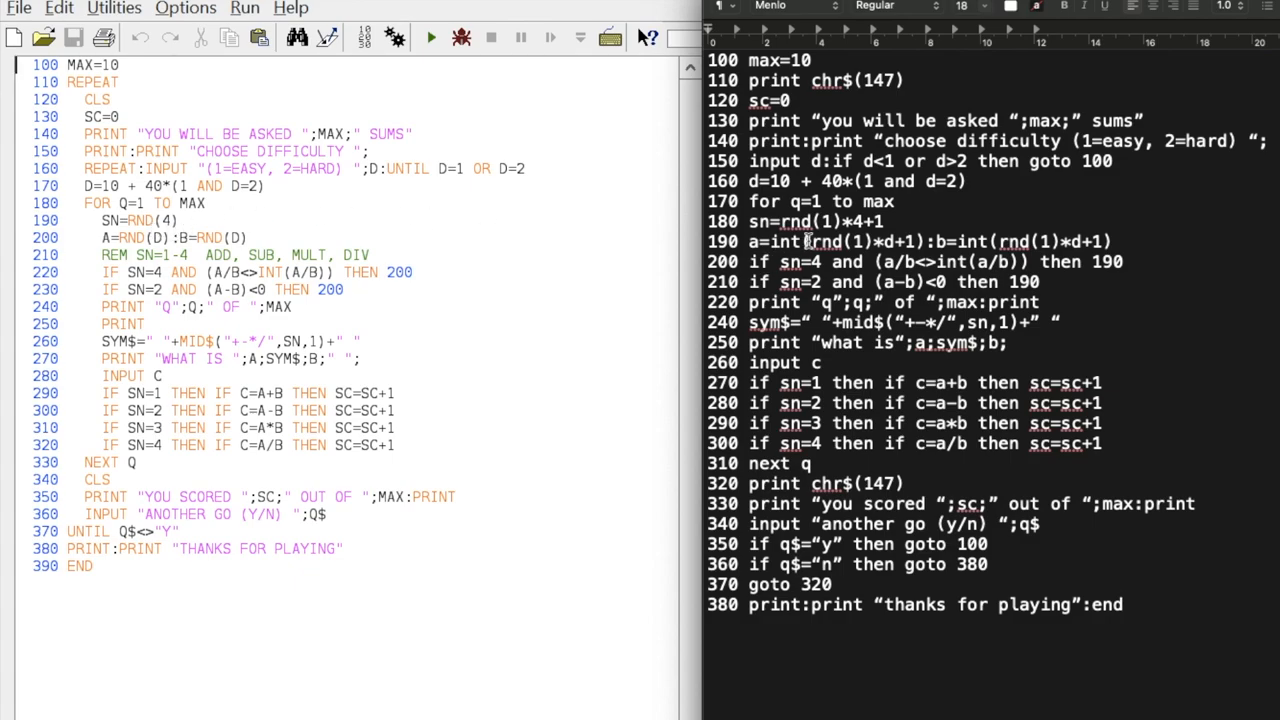
mouse_move(784, 222)
text(int()
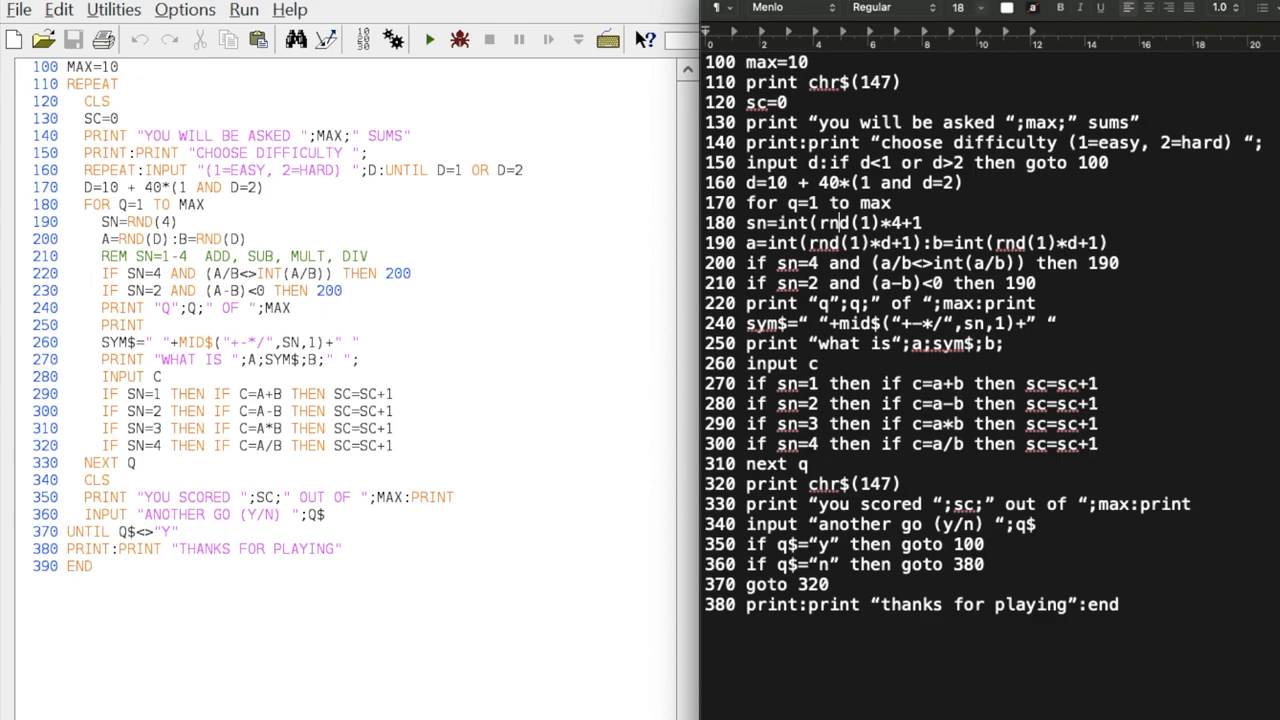
text())
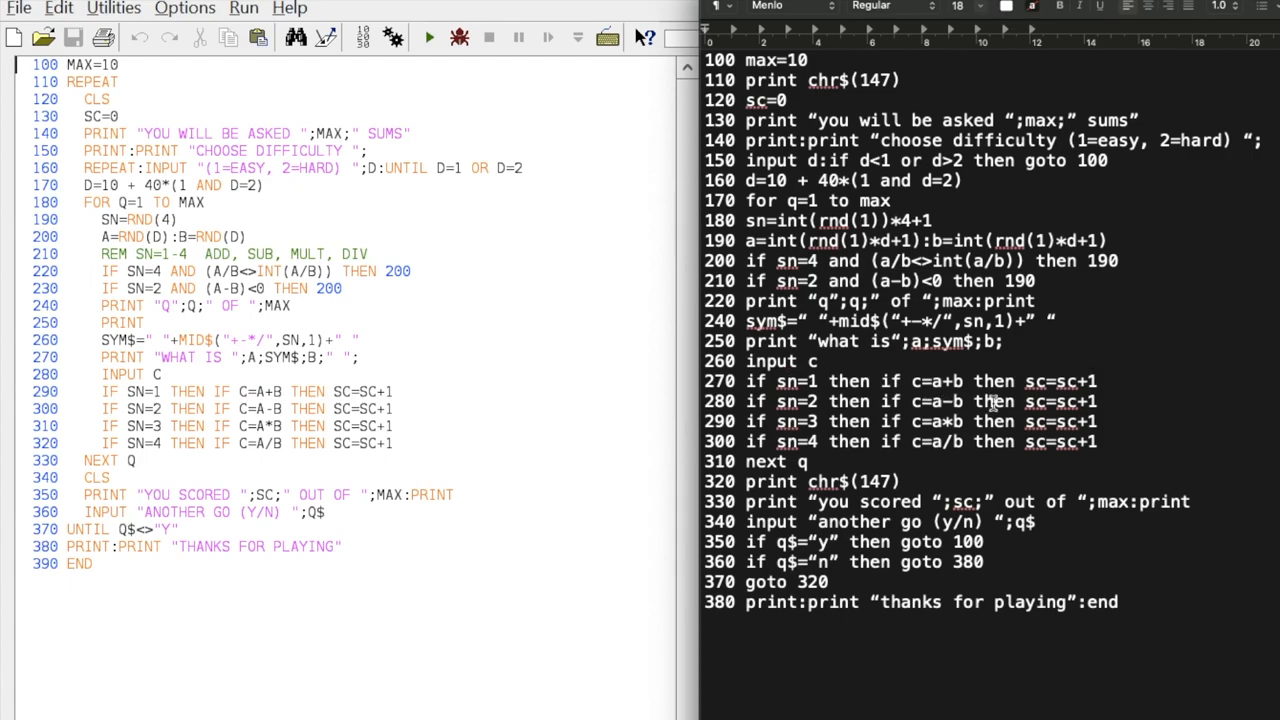
mouse_move(816, 420)
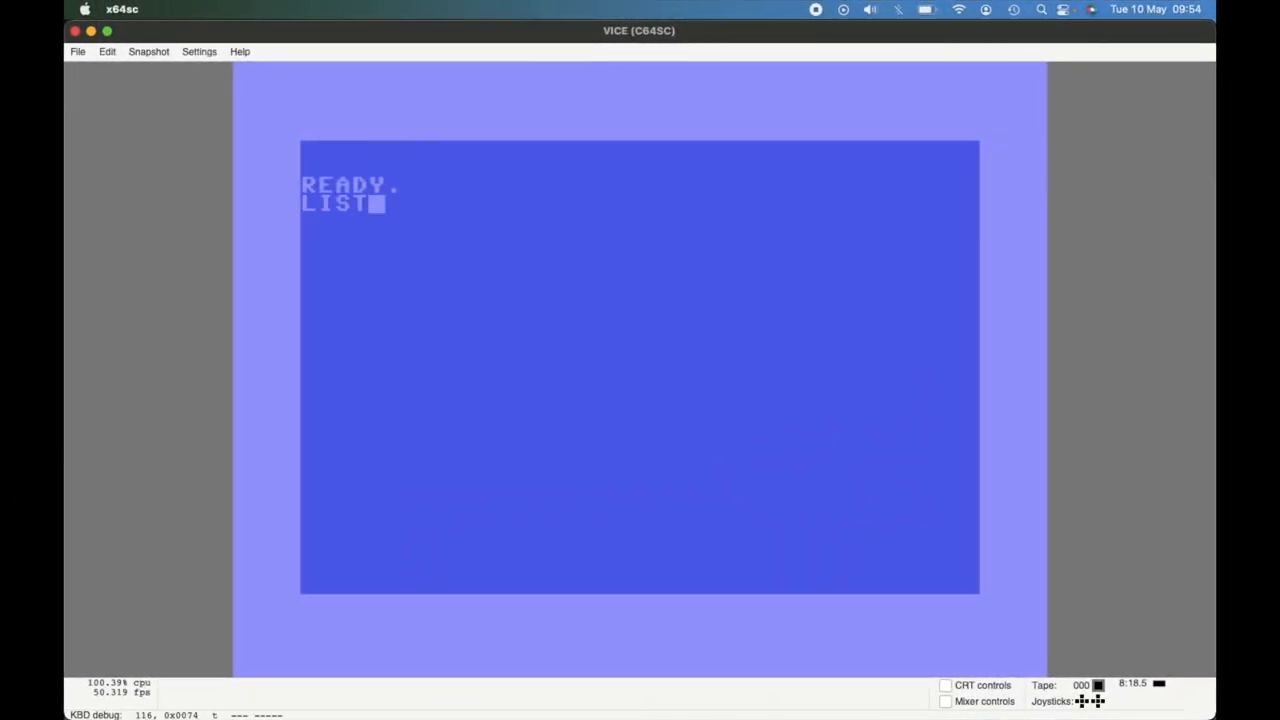
- List the ported C64 program from line 280, then submit an answer in the running quiz
key(Return)
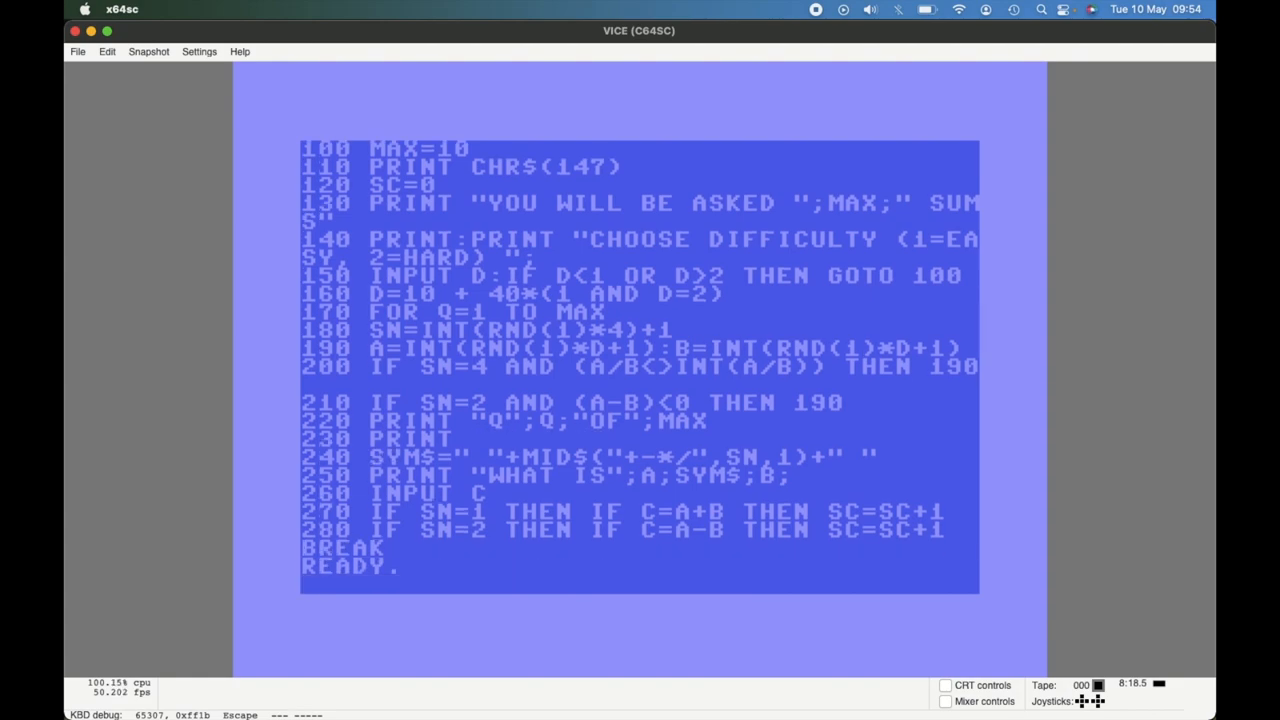
text(LIST 280)
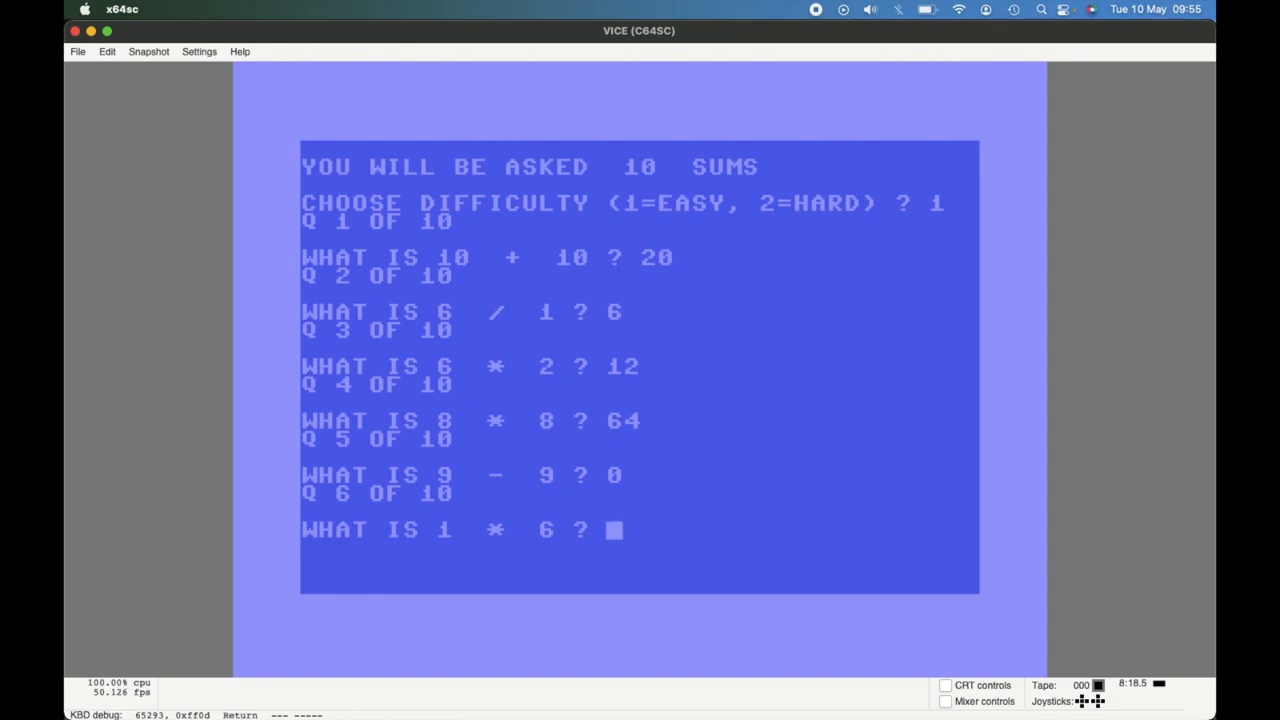
key(Return)
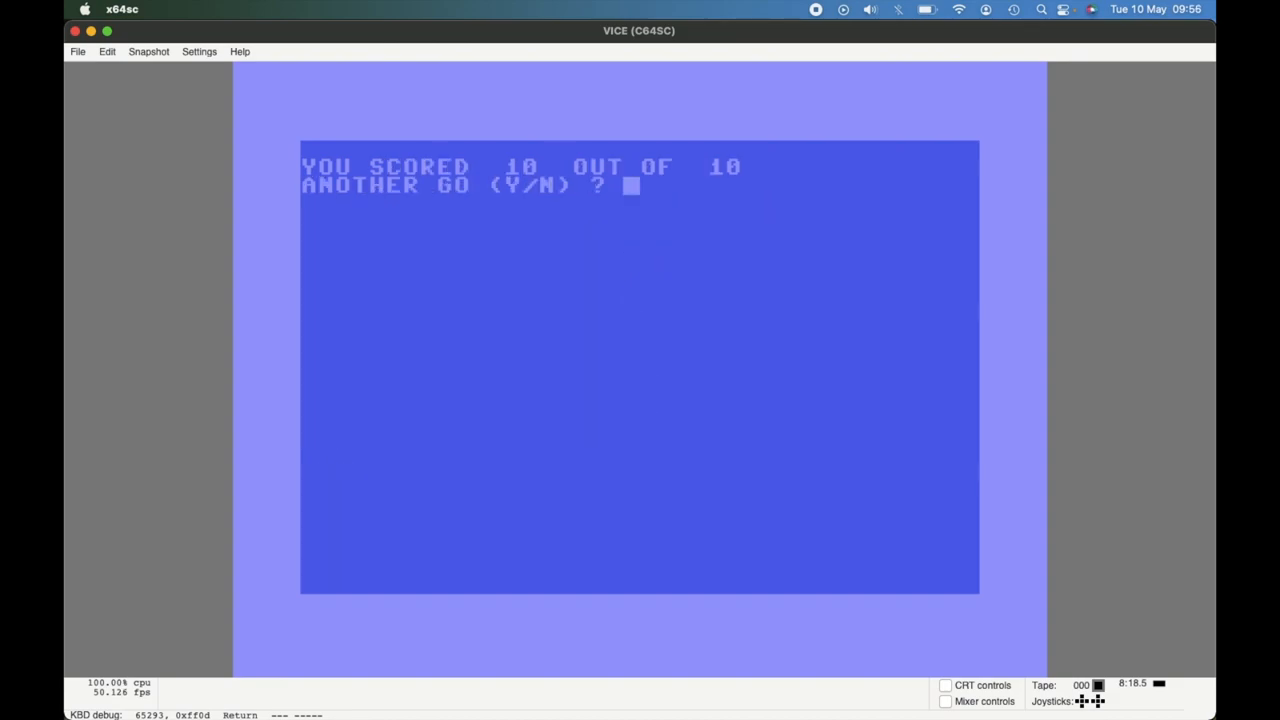